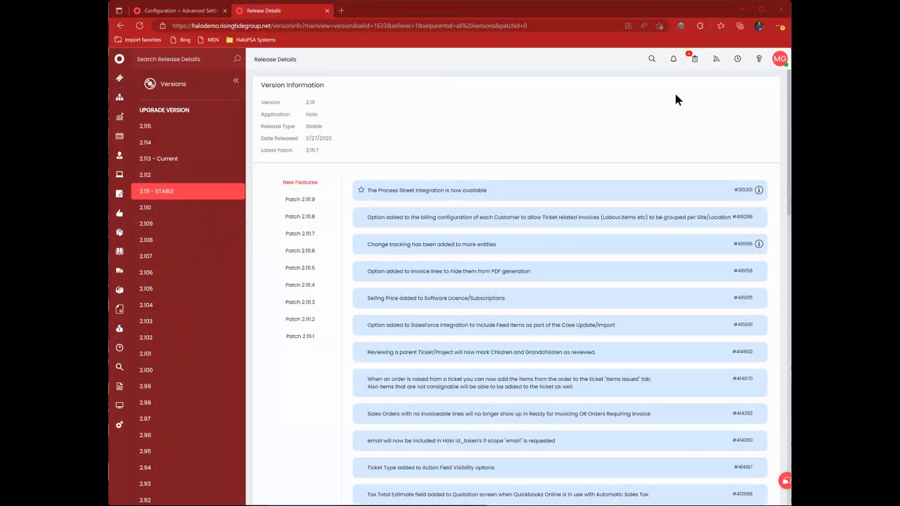
mouse_move(654, 116)
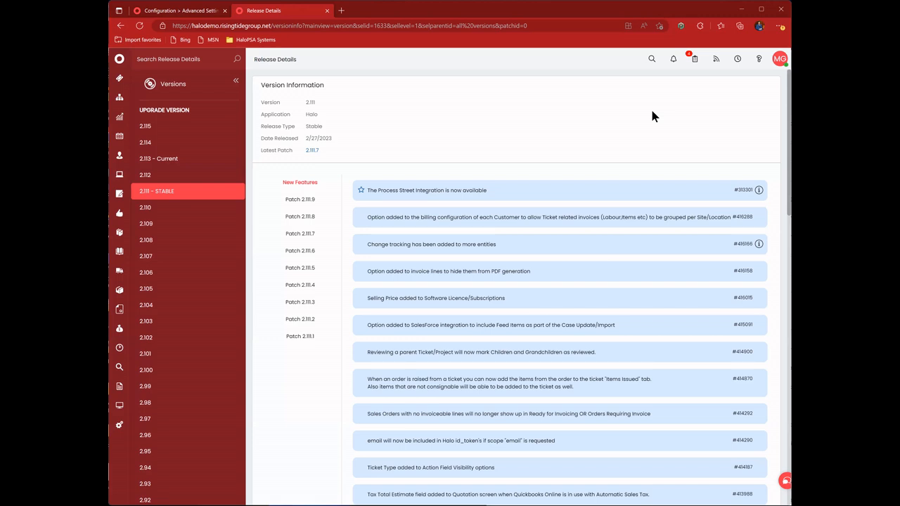
mouse_move(568, 212)
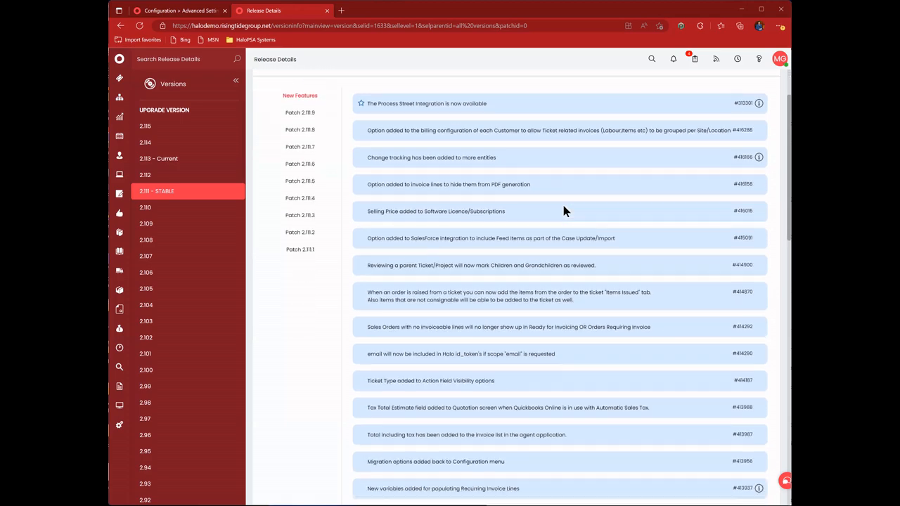
- Browse the release notes for versions 2.110 and 2.109
scroll("down", 3)
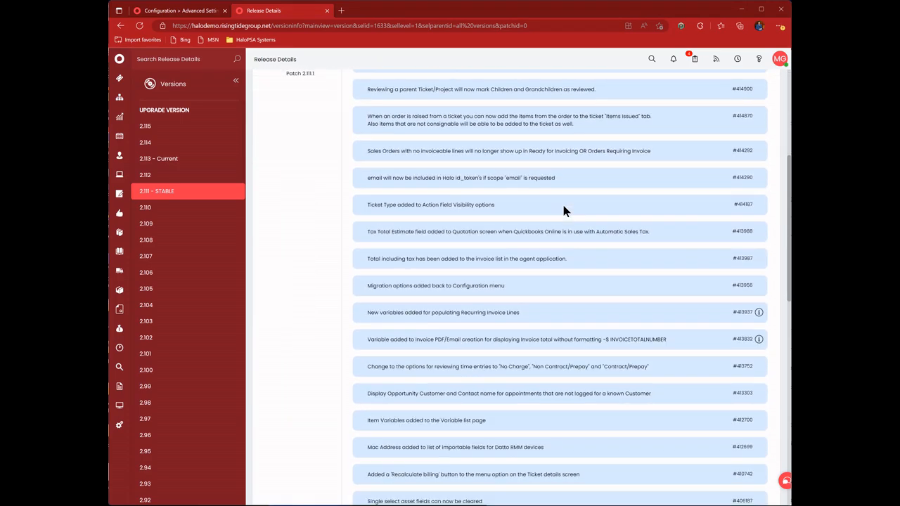
scroll("down", 3)
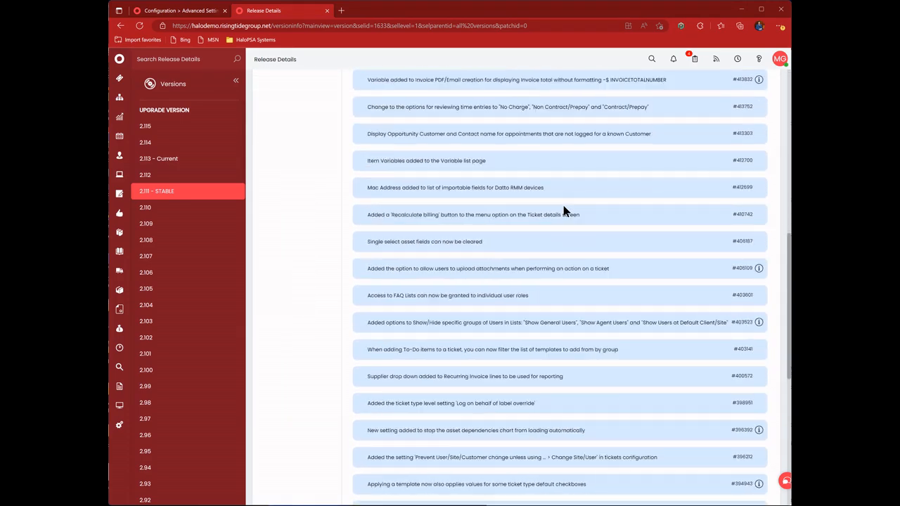
scroll("down", 3)
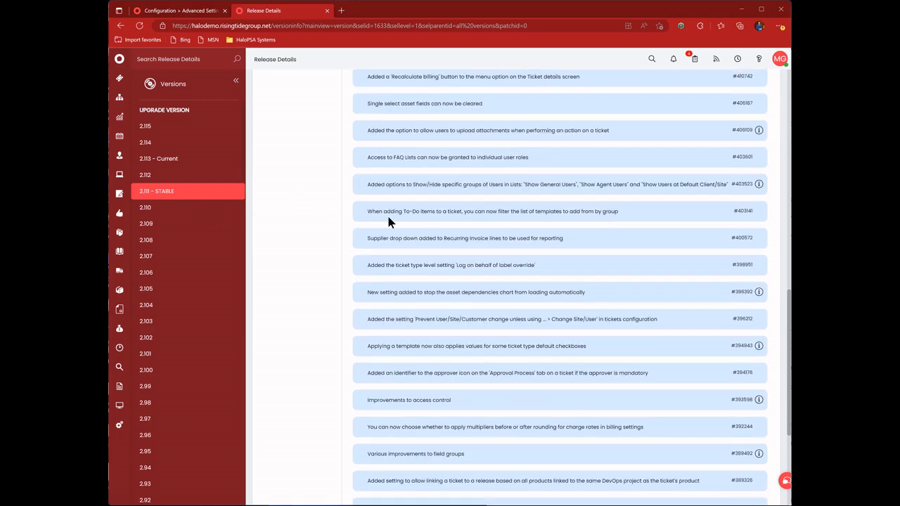
left_click(144, 208)
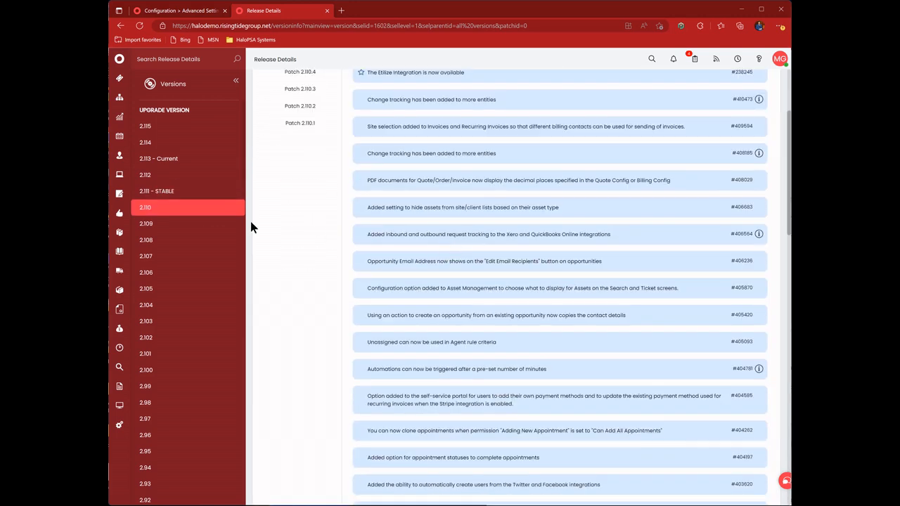
left_click(146, 224)
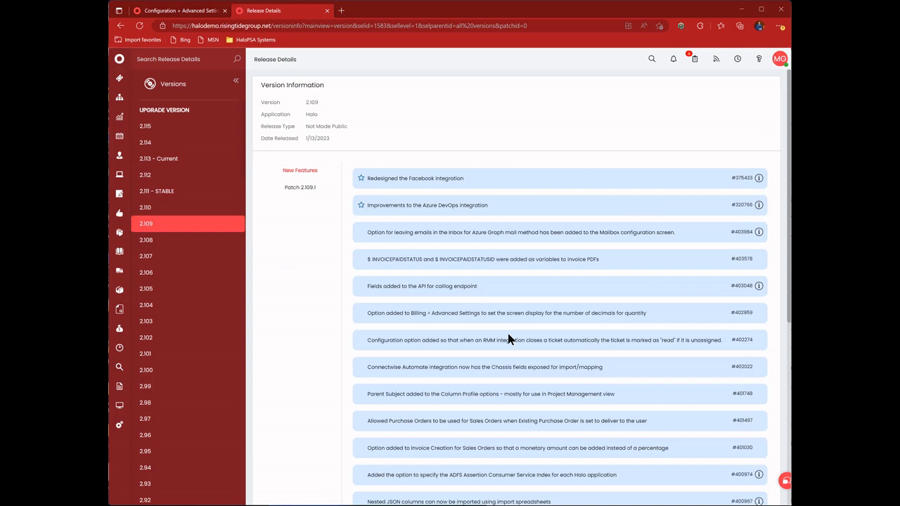
scroll("down", 3)
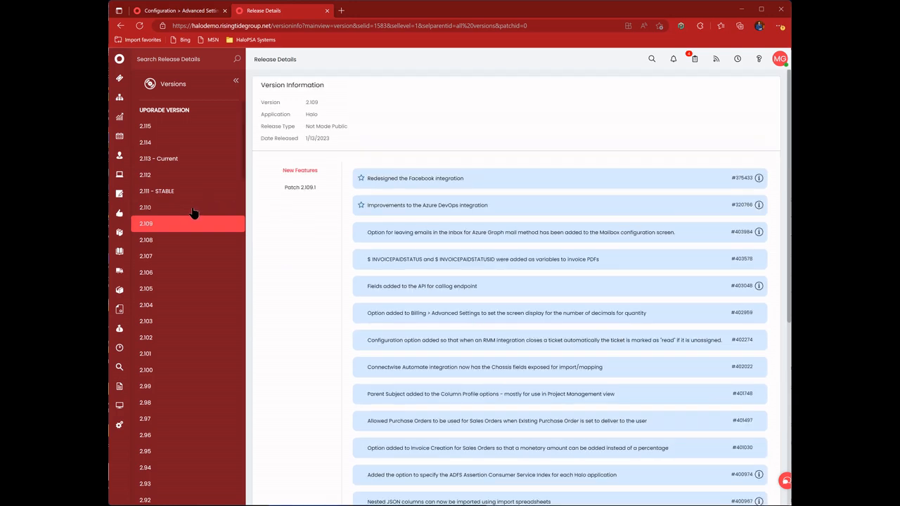
mouse_move(179, 198)
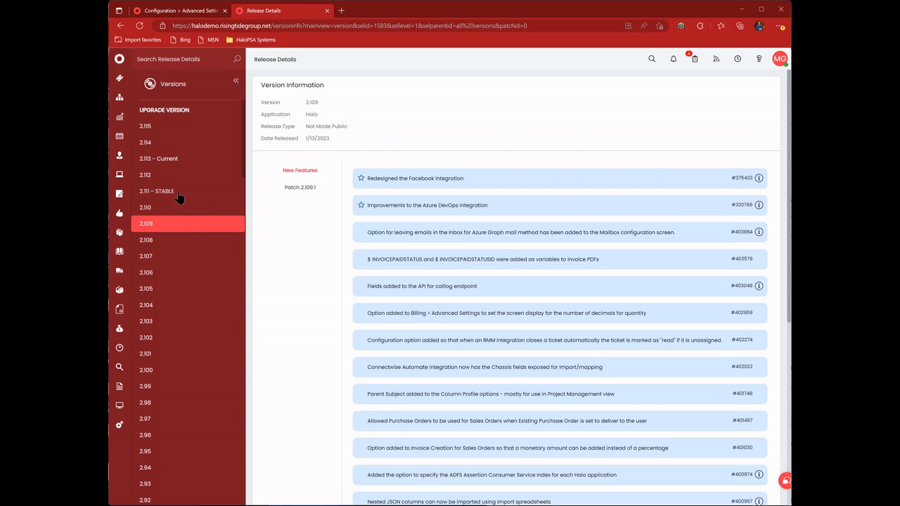
- Reread the 2.111 stable release notes, then return to the home dashboard
left_click(156, 190)
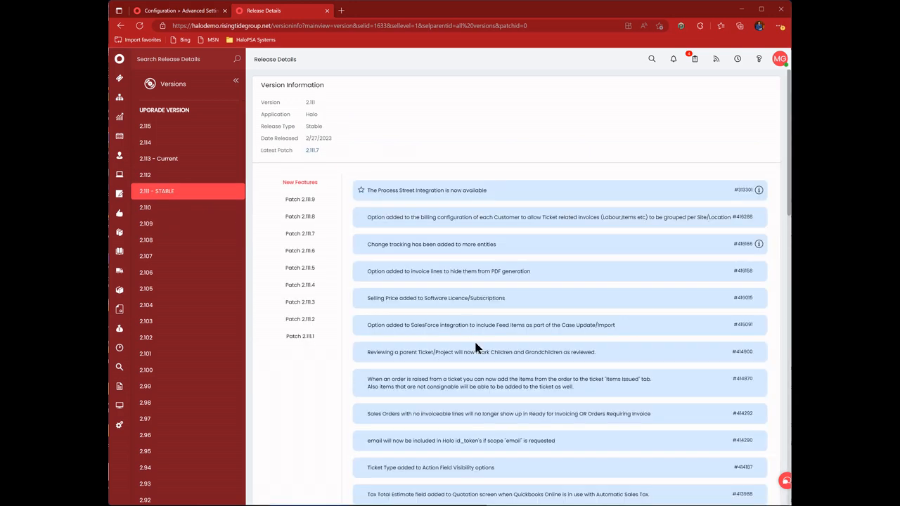
scroll("down", 3)
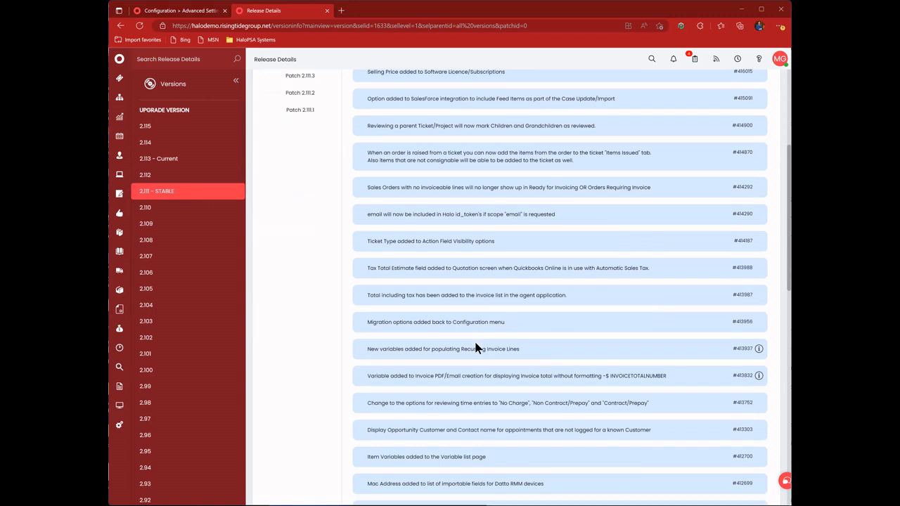
scroll("down", 3)
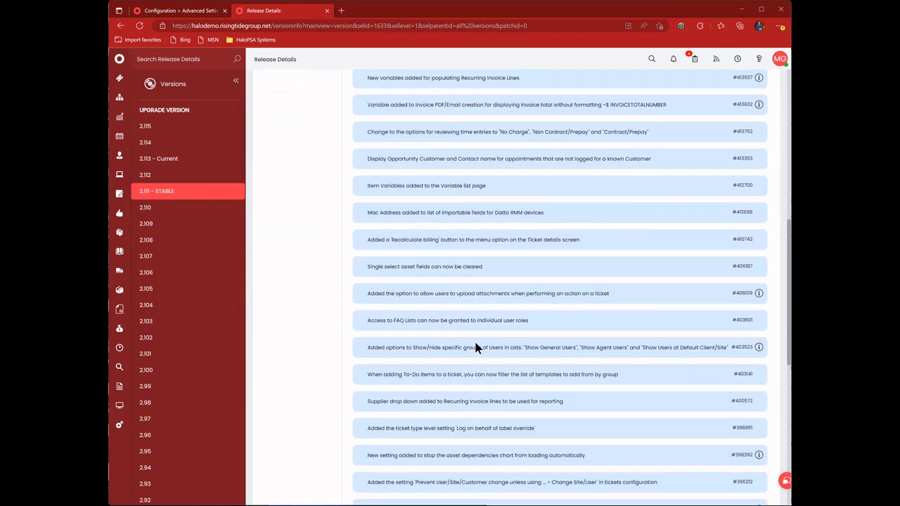
scroll("down", 3)
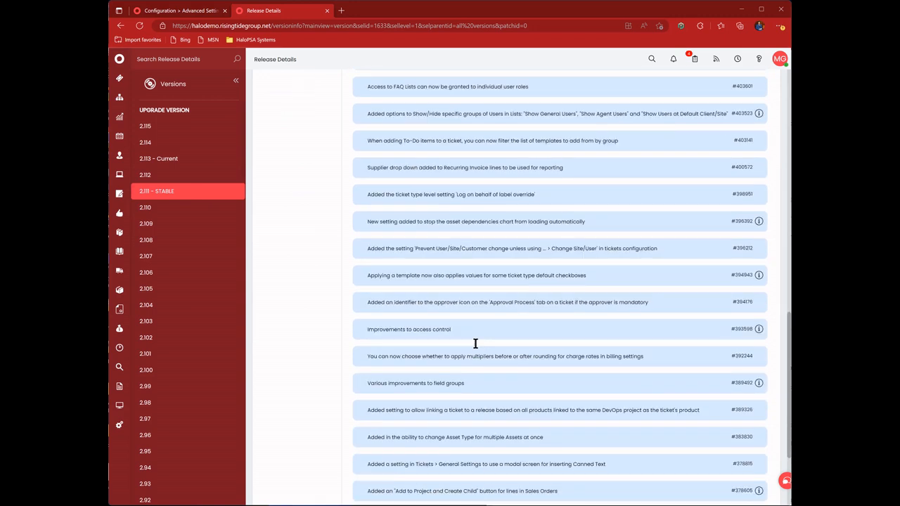
scroll("down", 3)
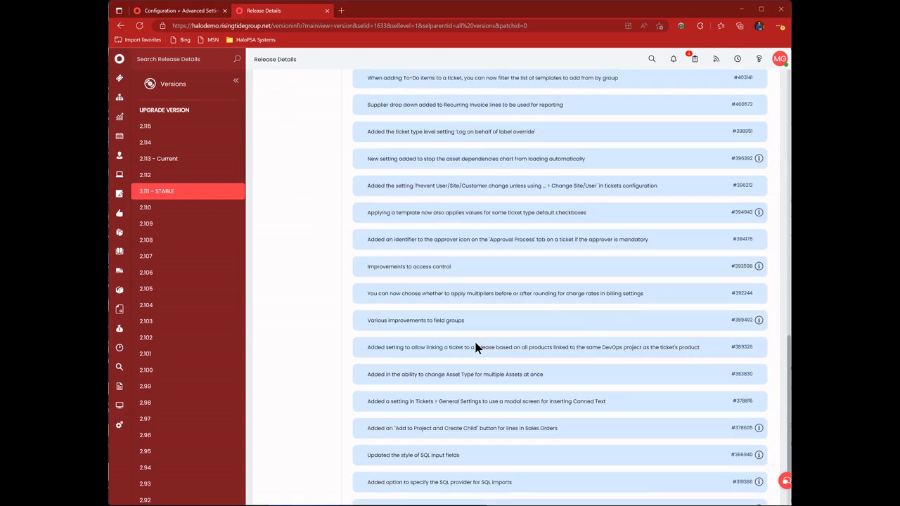
scroll("down", 3)
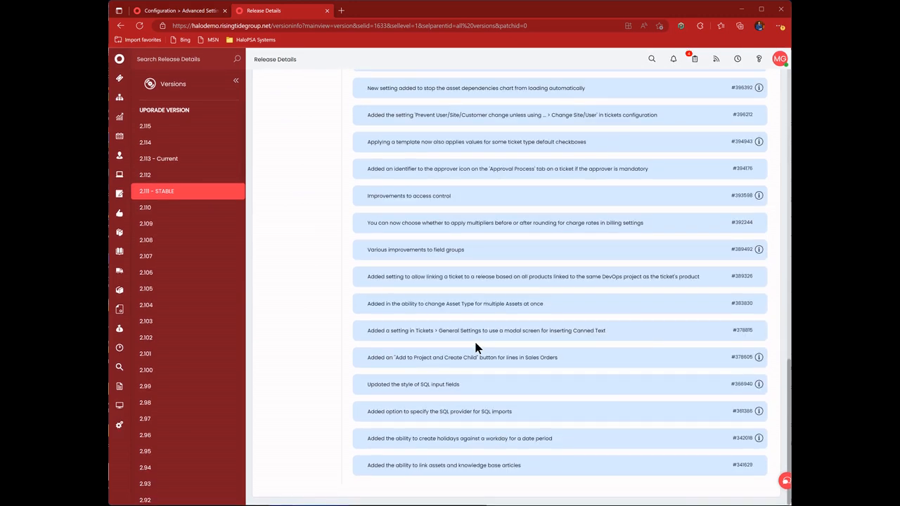
scroll("up", 3)
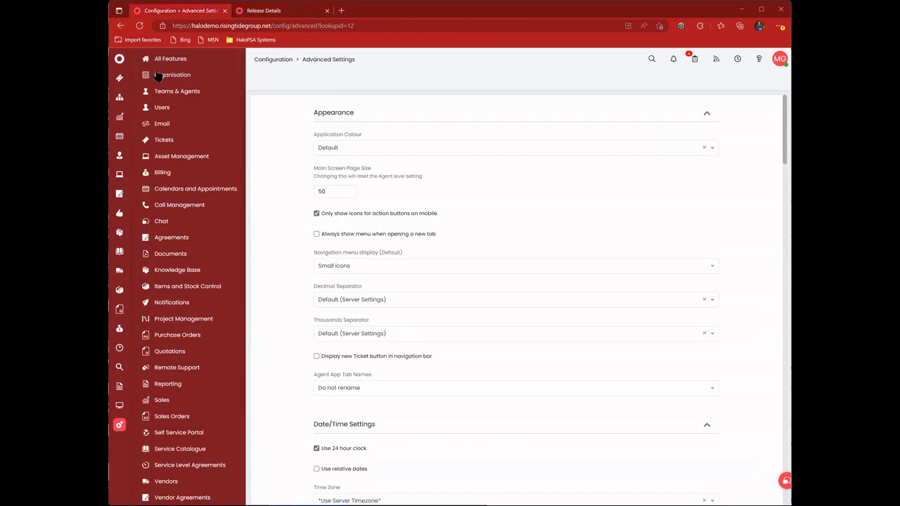
left_click(118, 59)
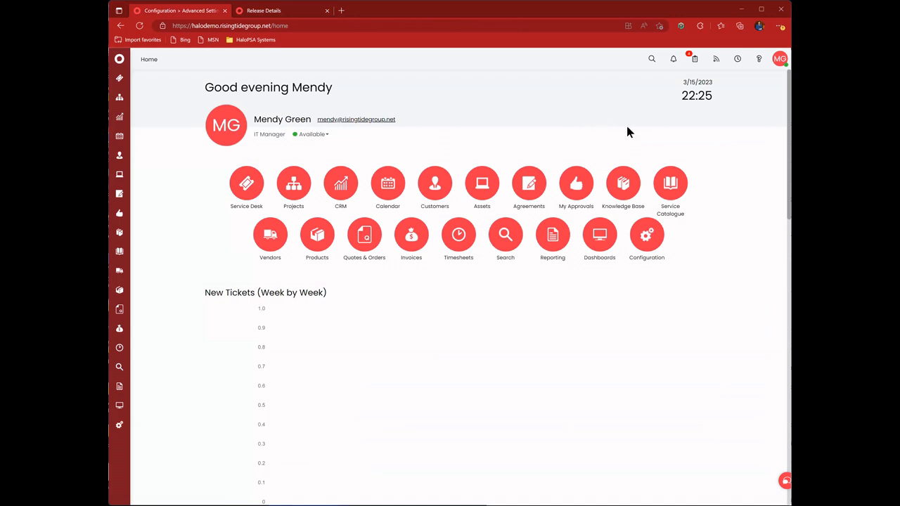
mouse_move(673, 97)
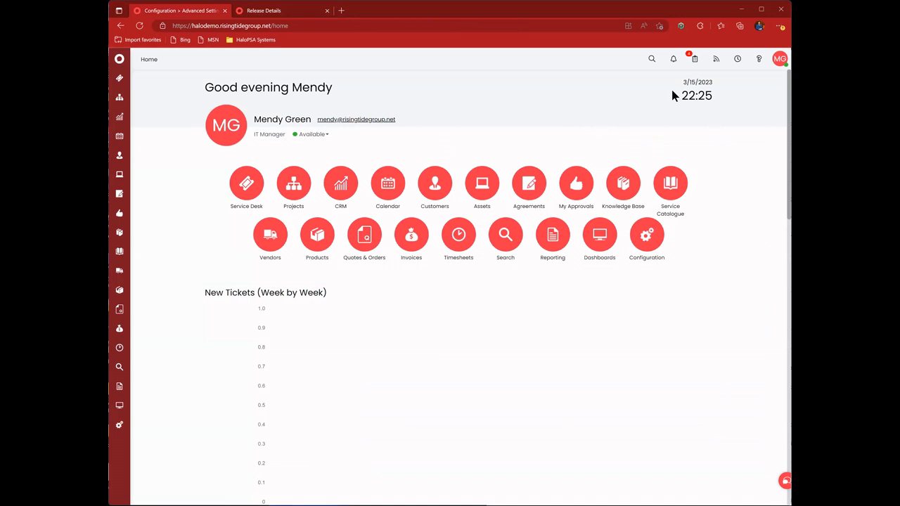
mouse_move(625, 210)
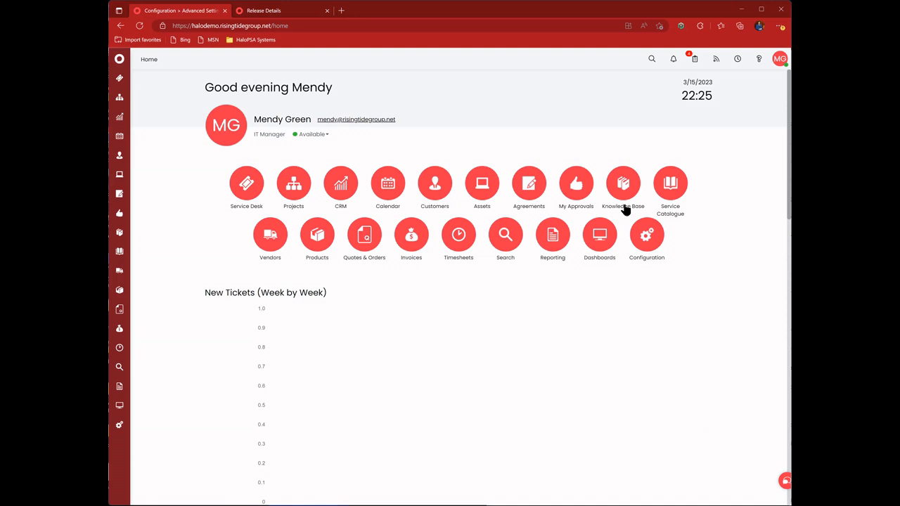
mouse_move(661, 242)
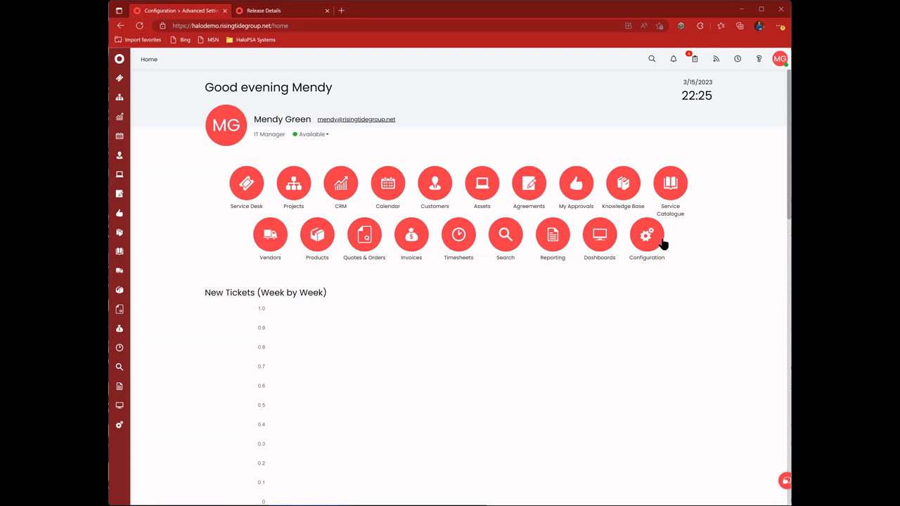
mouse_move(646, 234)
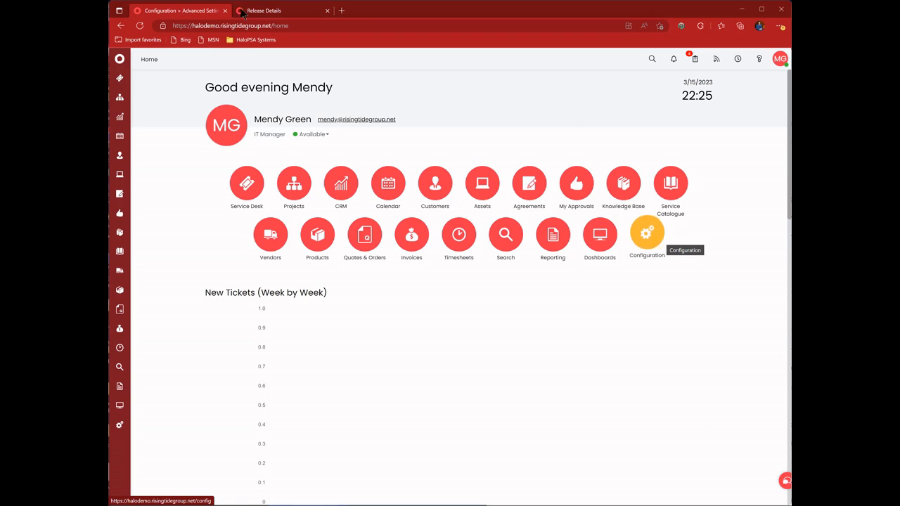
mouse_move(622, 216)
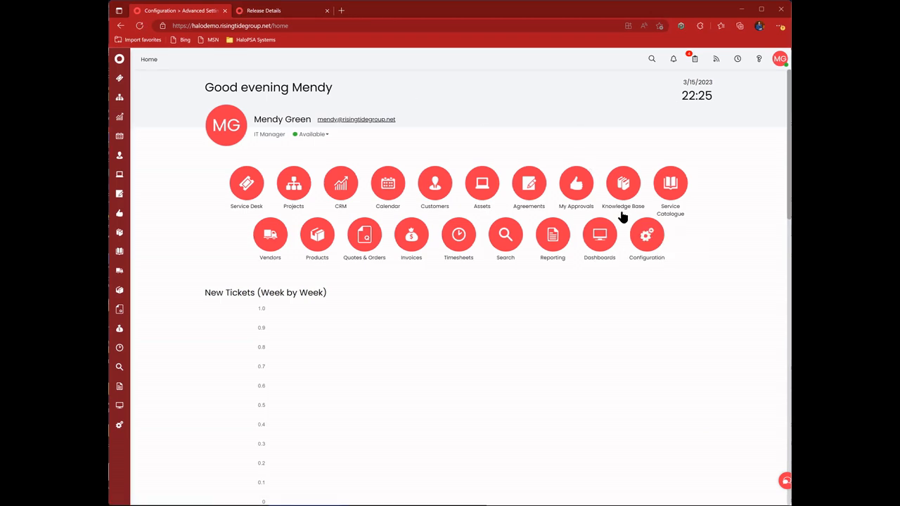
mouse_move(646, 234)
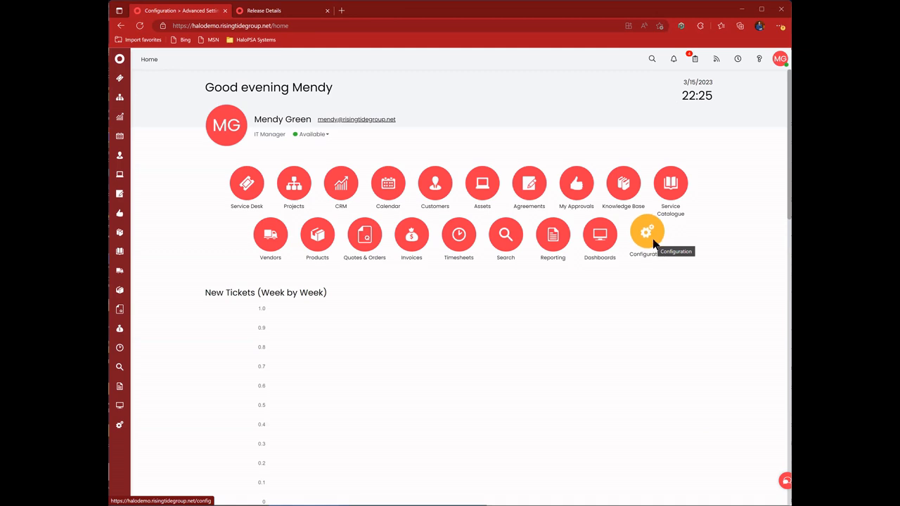
- Open Configuration and go to Advanced Settings under Advanced
left_click(646, 234)
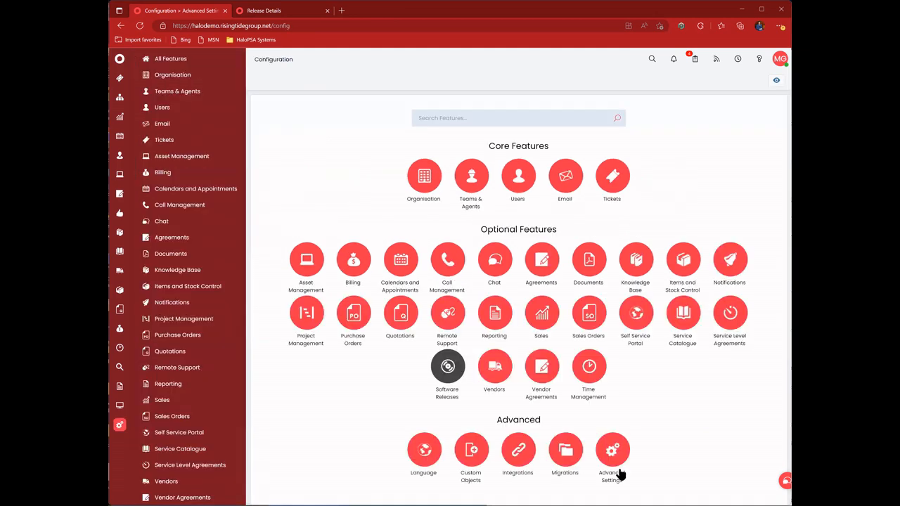
left_click(611, 450)
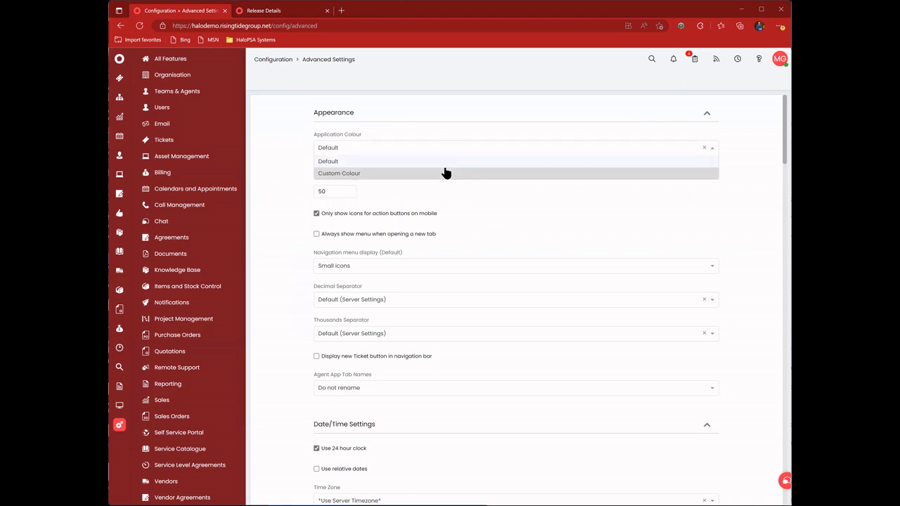
- Set a custom blue application colour (#0F61A1) and Main Screen Page Size 100
left_click(339, 173)
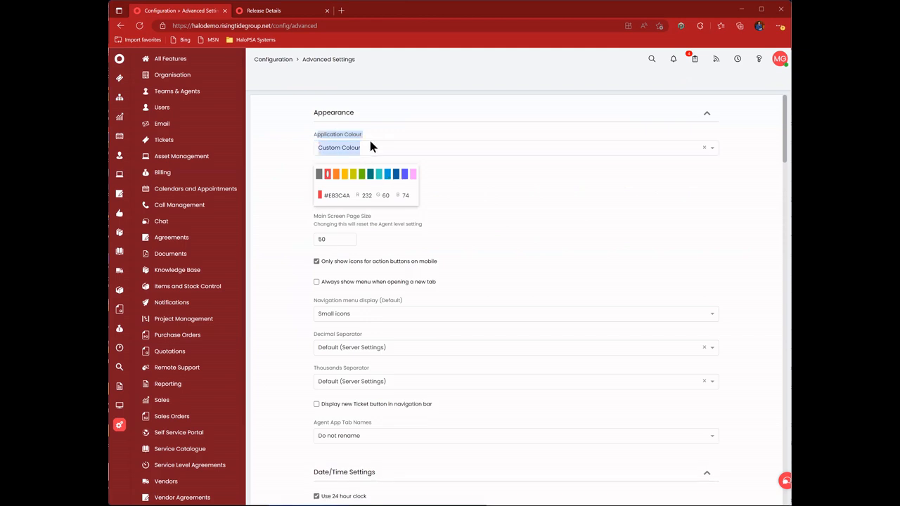
left_click(395, 174)
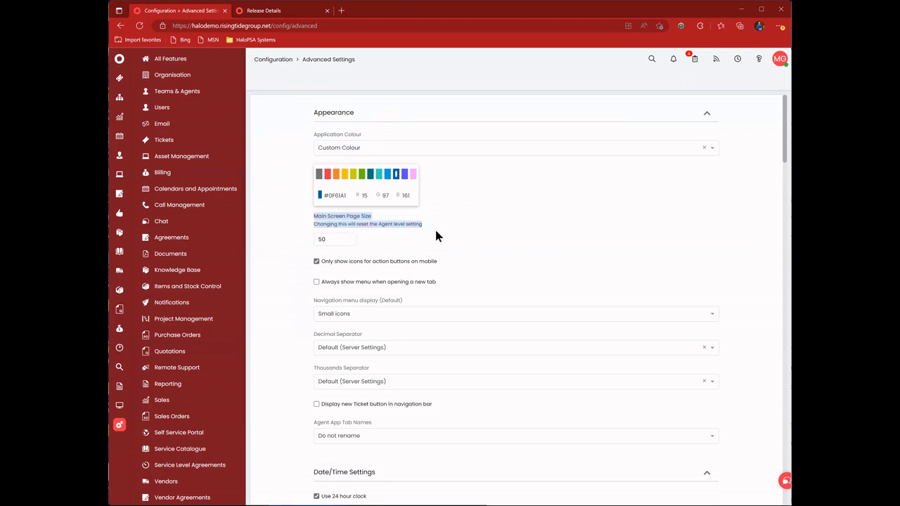
left_click(335, 239)
type("100")
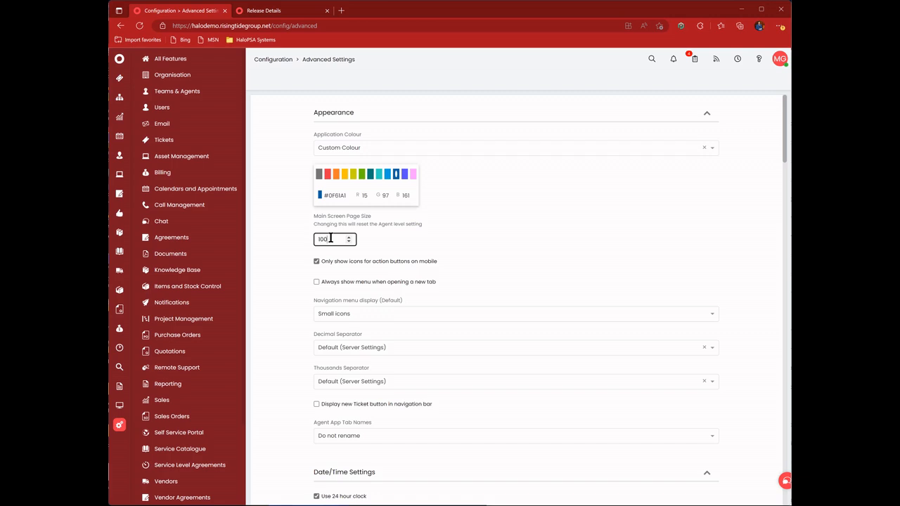
mouse_move(430, 235)
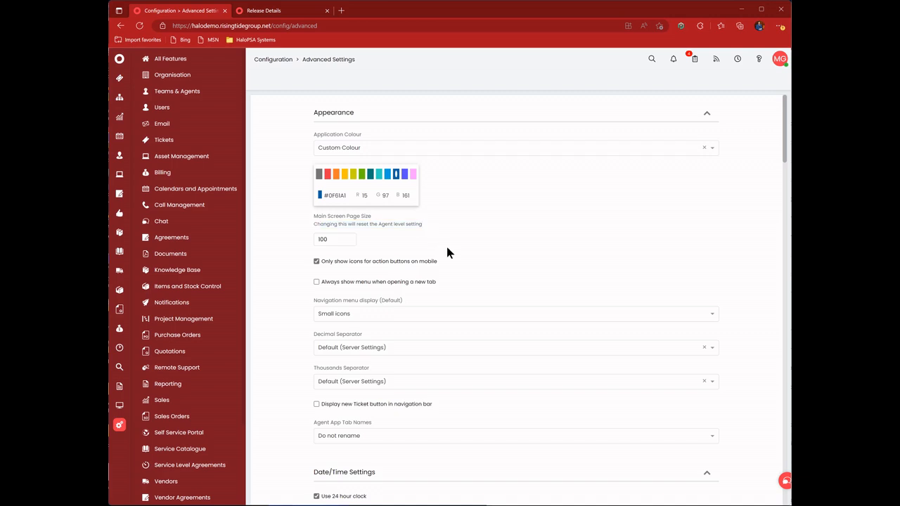
- Set Agent App Tab Names to 'Rename tabs based on breadcrumb'
scroll("down", 3)
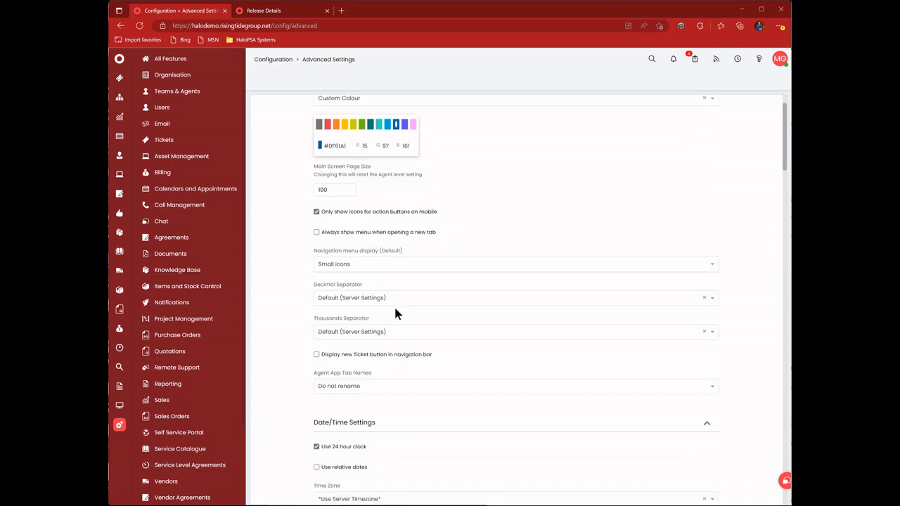
scroll("down", 3)
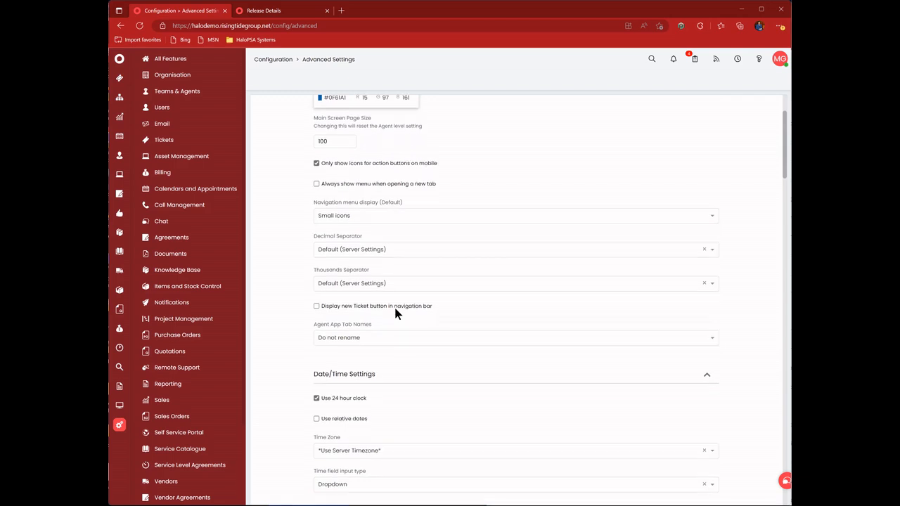
scroll("down", 3)
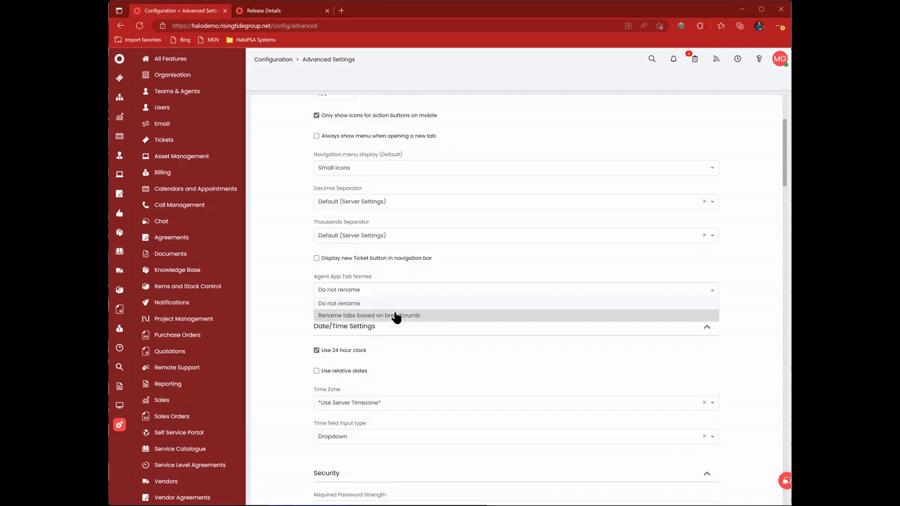
left_click(368, 315)
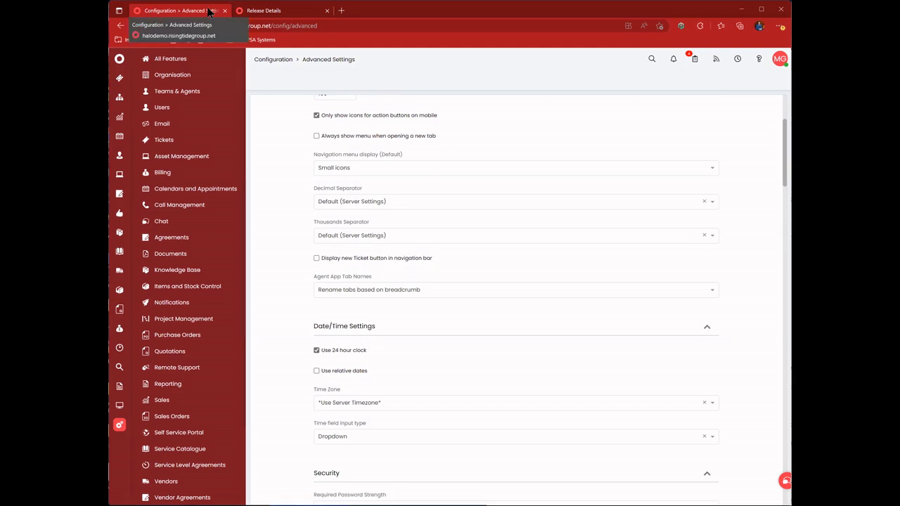
mouse_move(252, 134)
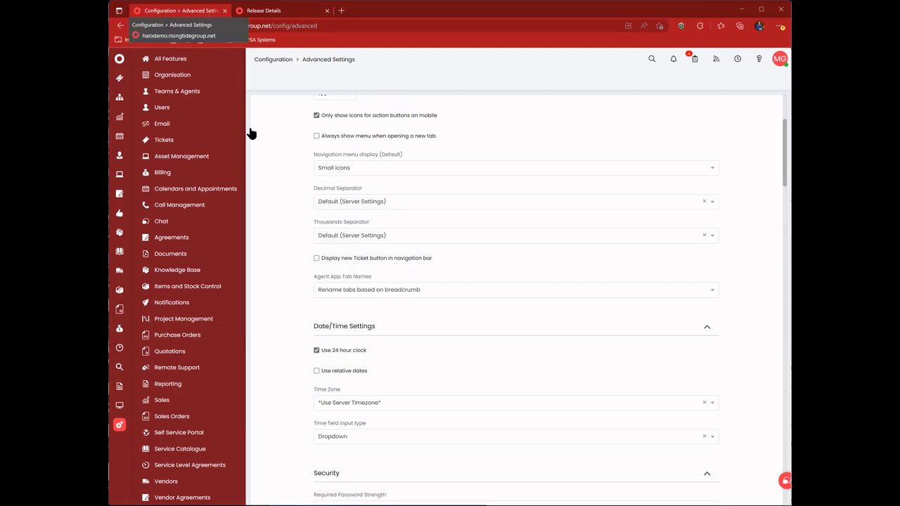
mouse_move(390, 323)
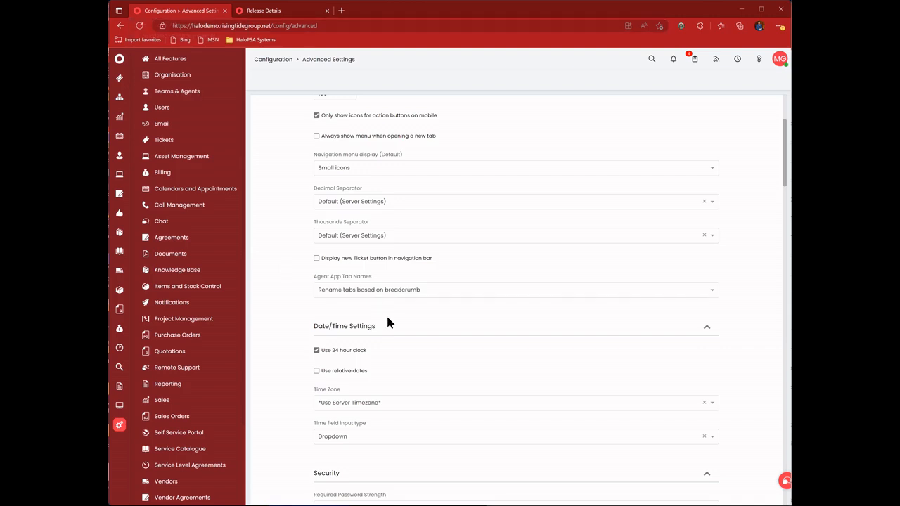
- With the 24-hour clock off, check the time zone list, keeping Use Server Timezone
scroll("down", 3)
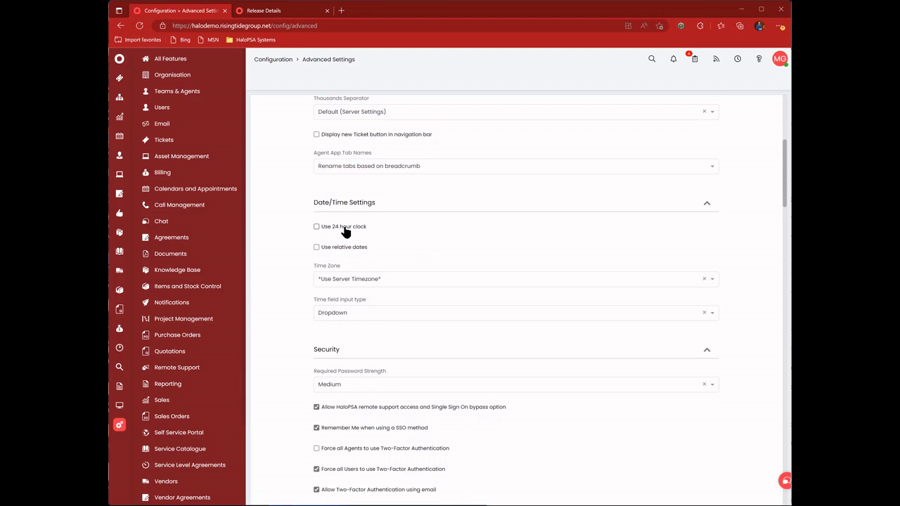
mouse_move(294, 272)
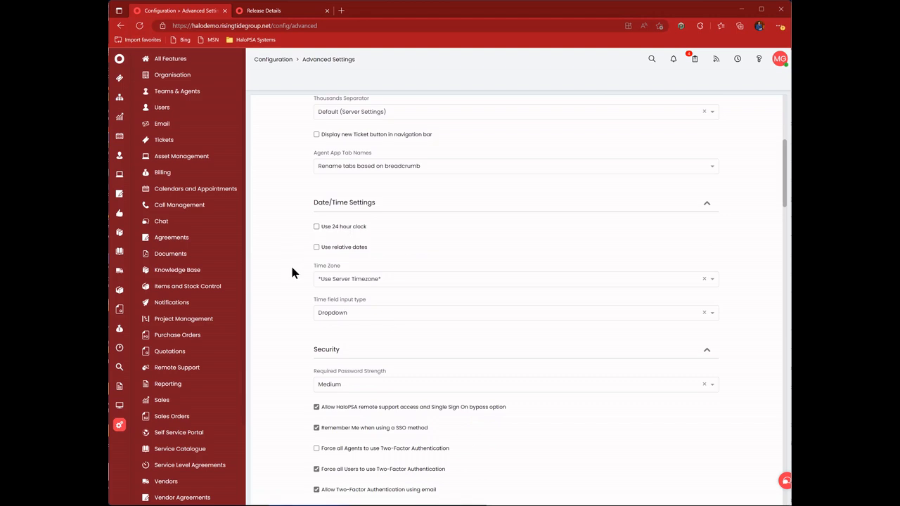
scroll("down", 3)
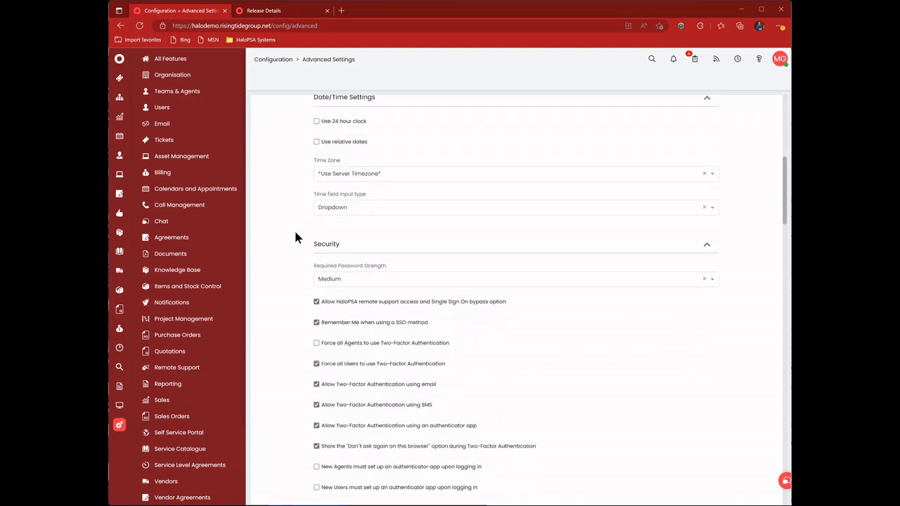
left_click(514, 174)
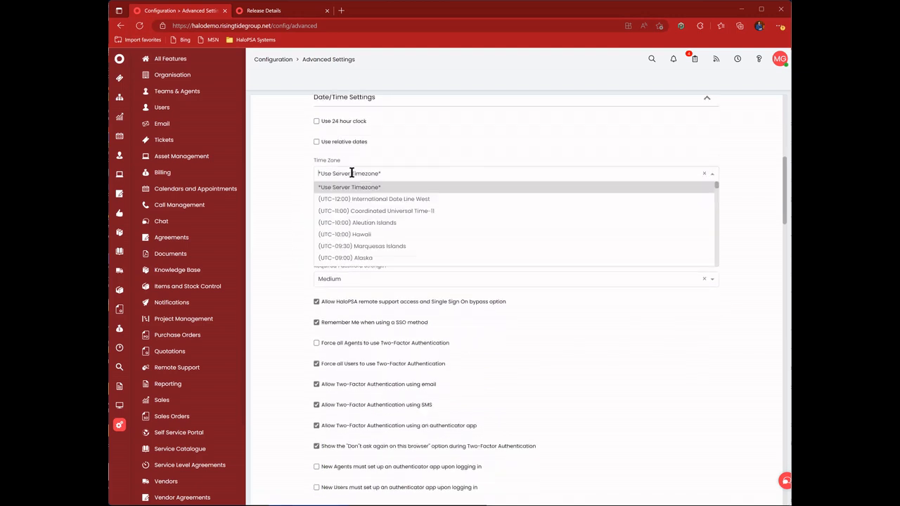
mouse_move(303, 183)
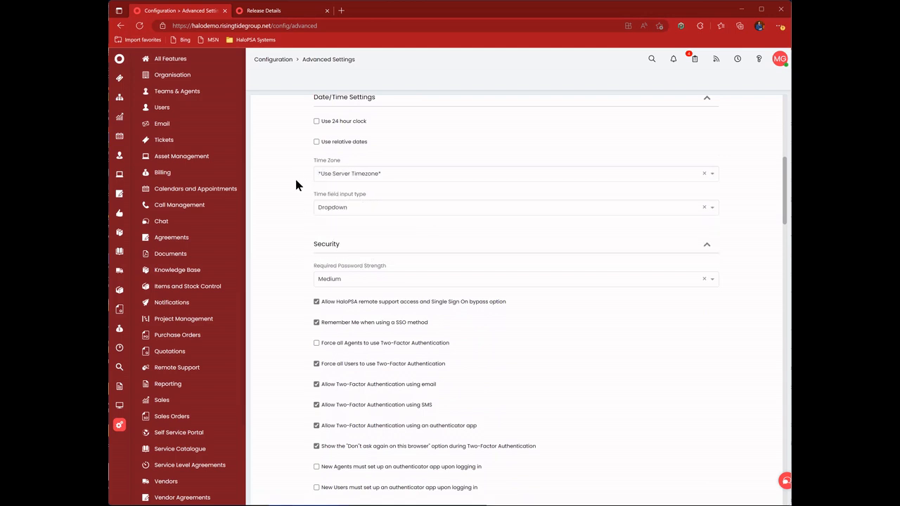
scroll("down", 3)
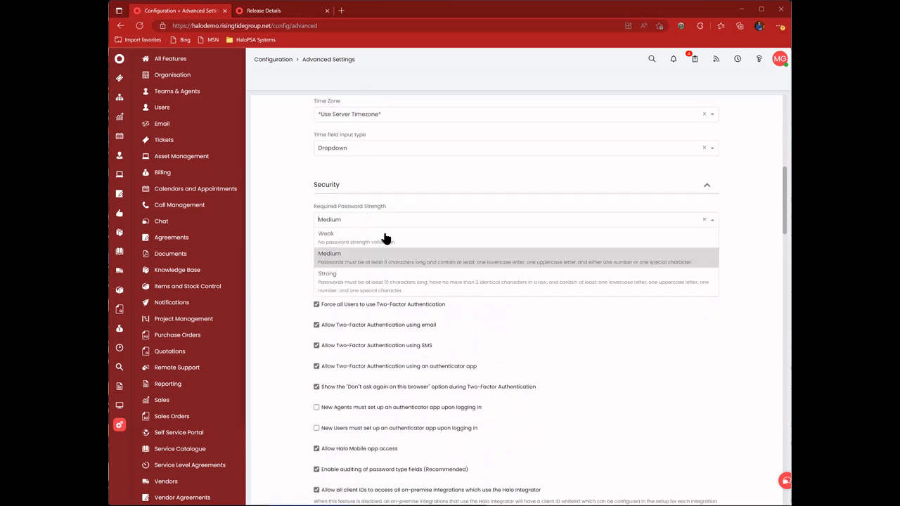
left_click(329, 258)
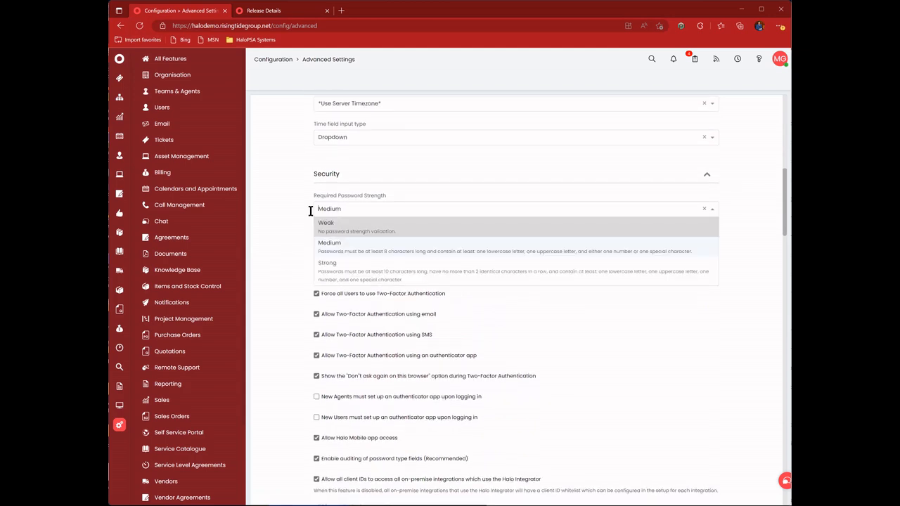
left_click(329, 242)
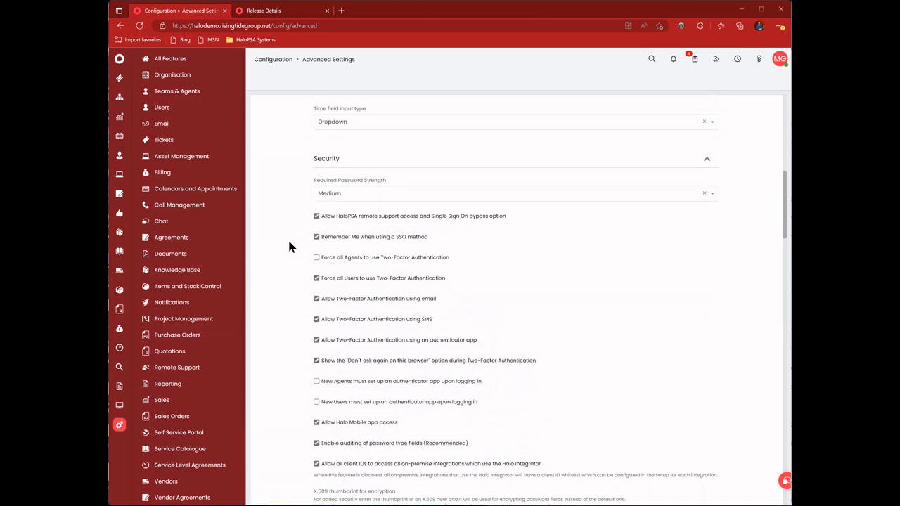
scroll("down", 3)
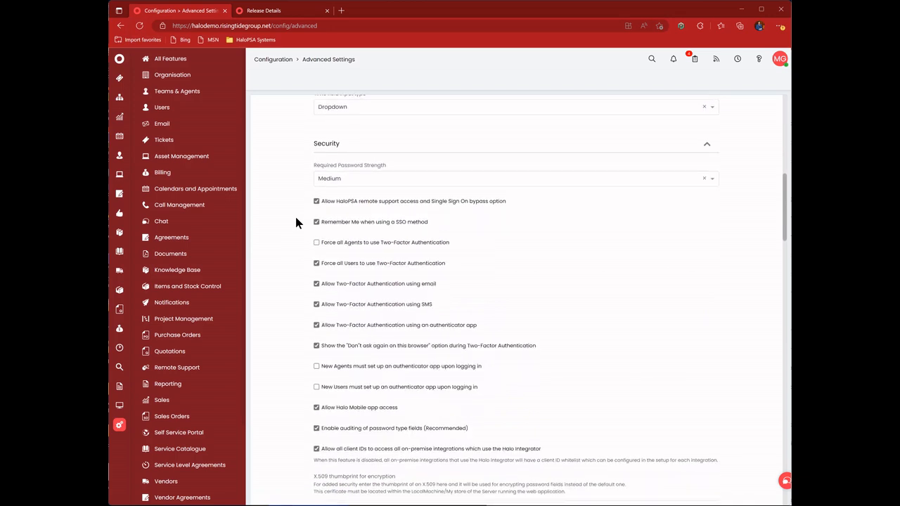
mouse_move(296, 211)
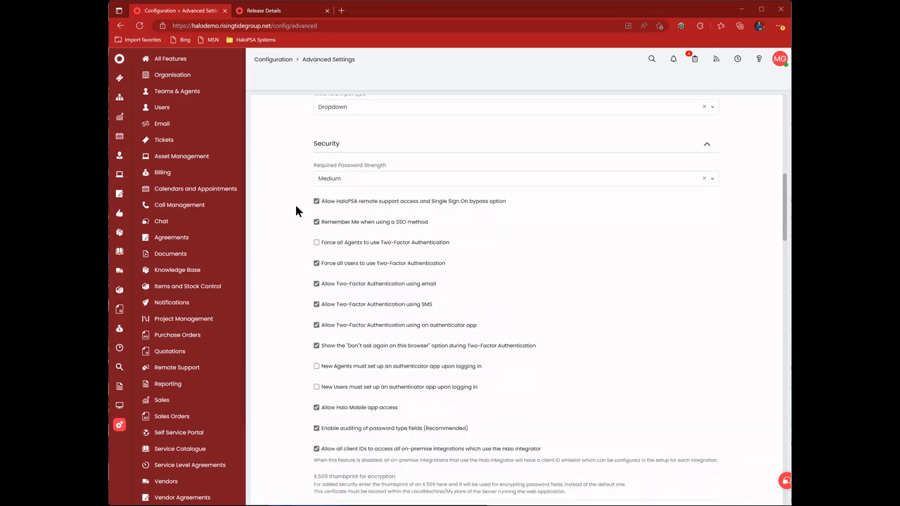
mouse_move(426, 208)
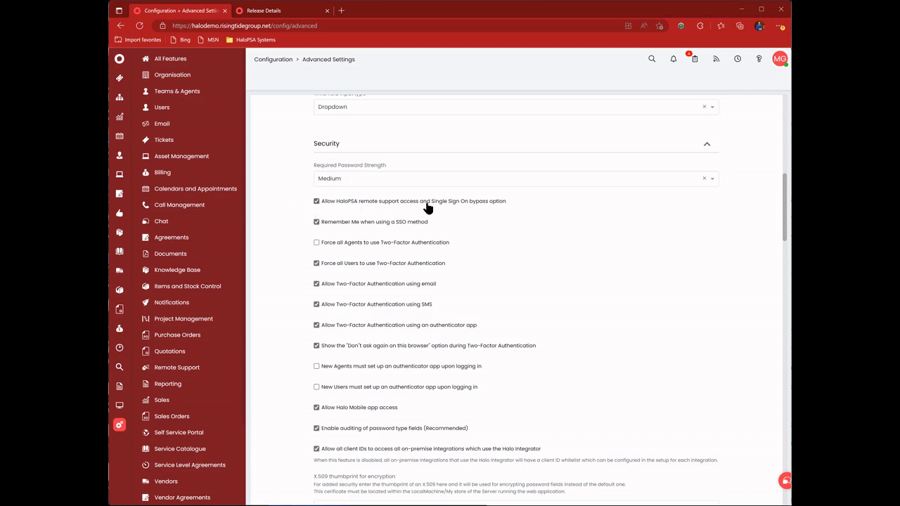
mouse_move(437, 204)
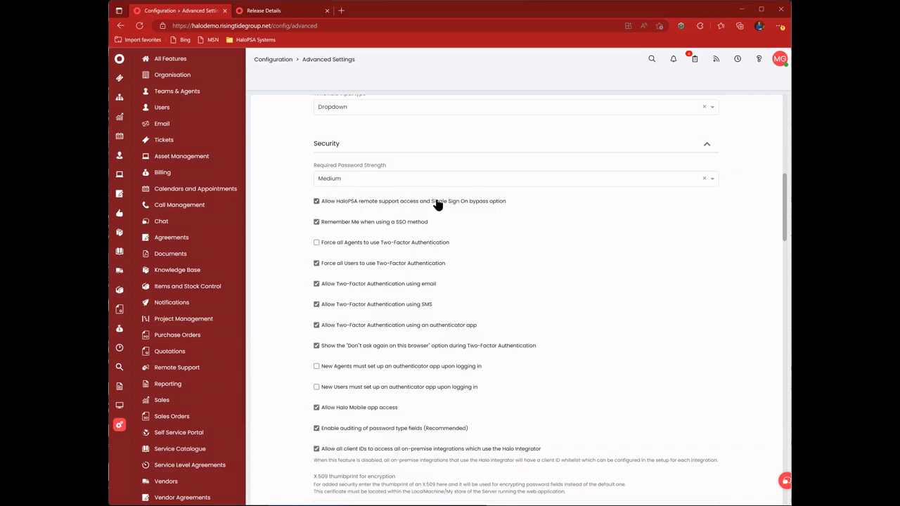
left_click(316, 201)
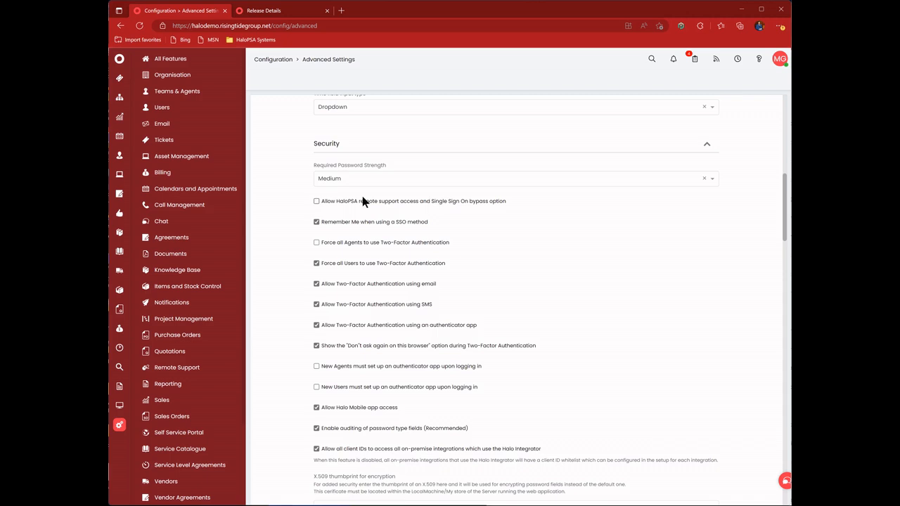
mouse_move(418, 209)
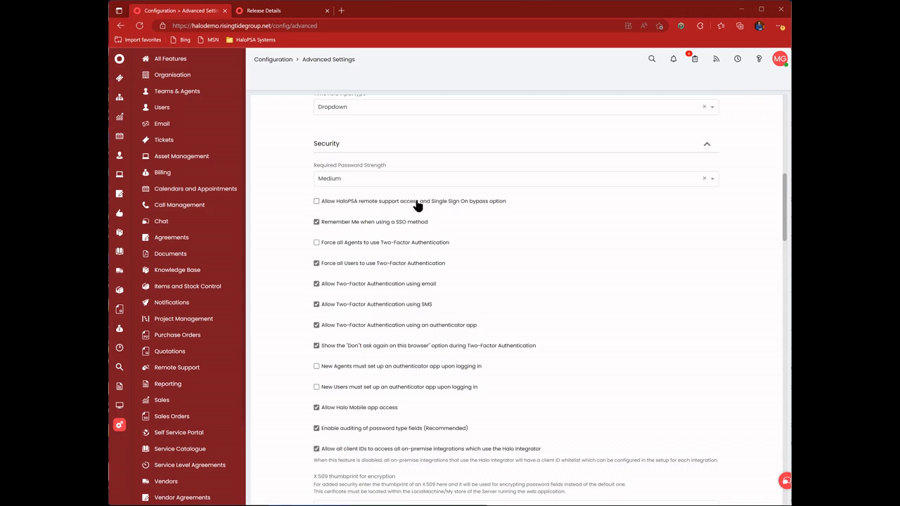
left_click(316, 201)
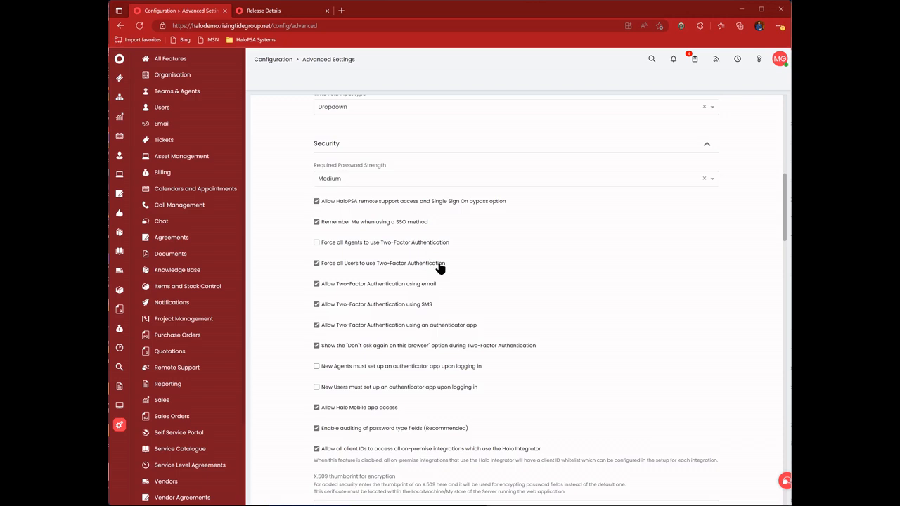
mouse_move(470, 259)
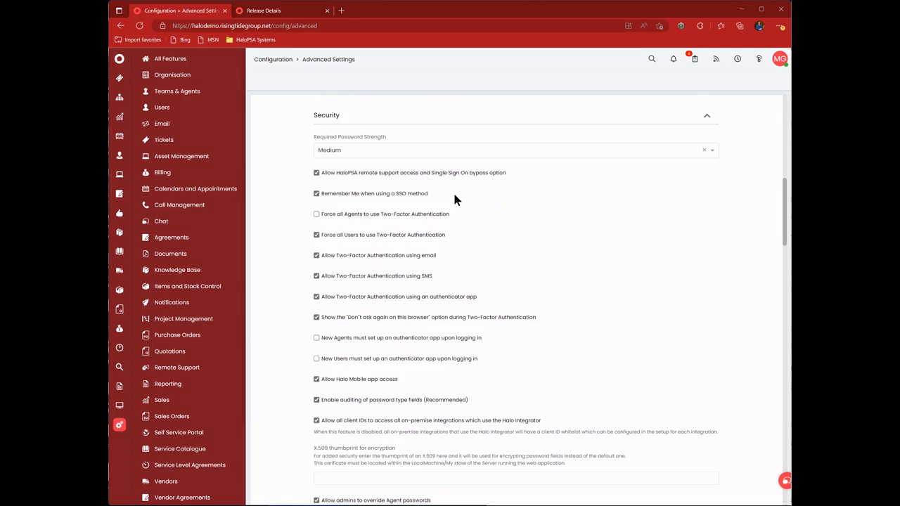
mouse_move(460, 197)
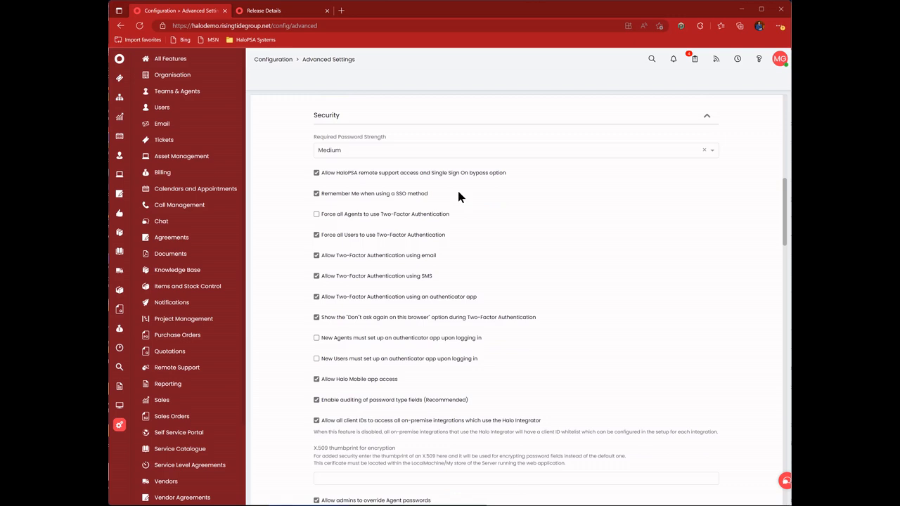
mouse_move(300, 222)
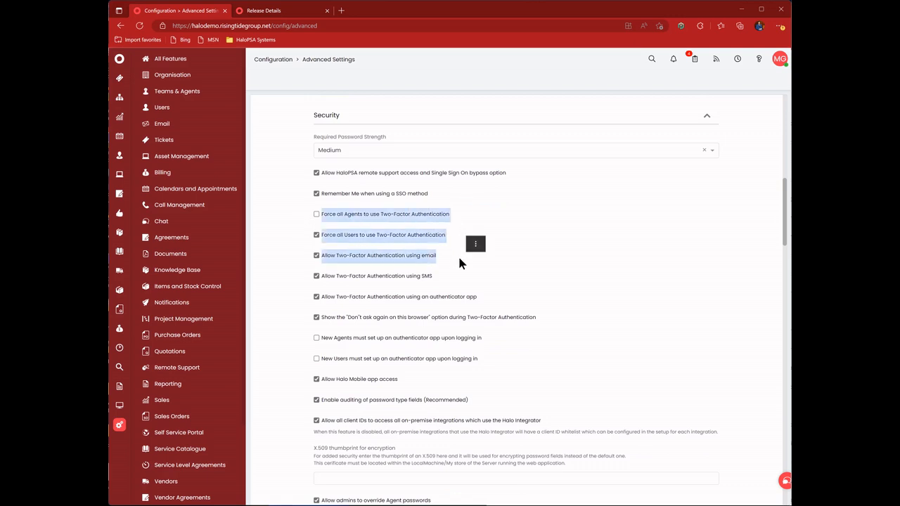
scroll("down", 3)
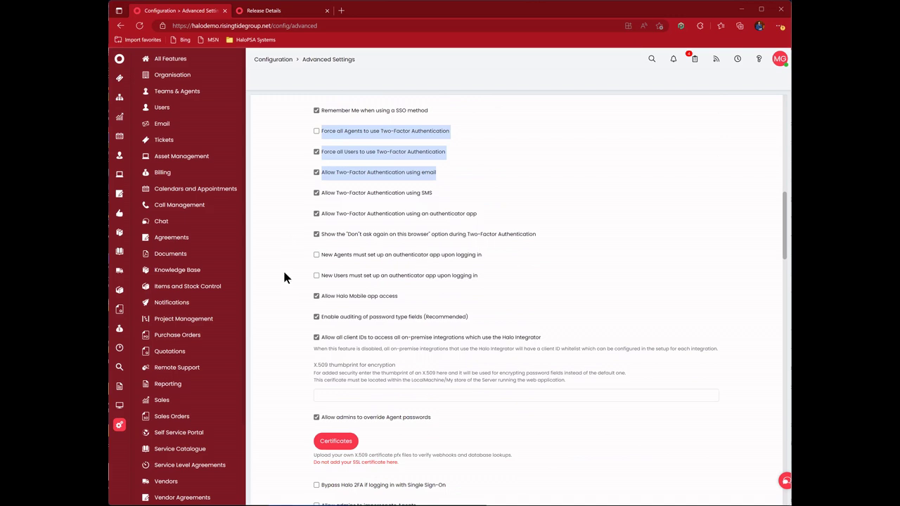
scroll("down", 3)
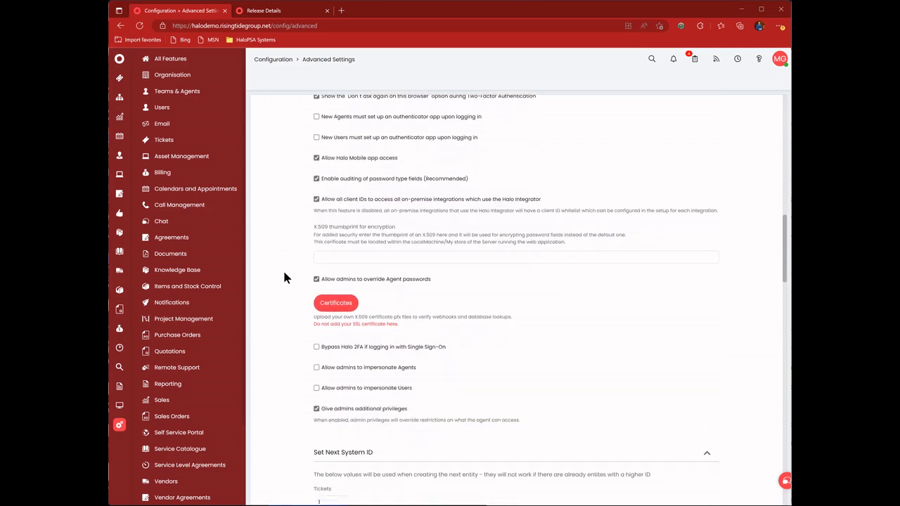
scroll("down", 3)
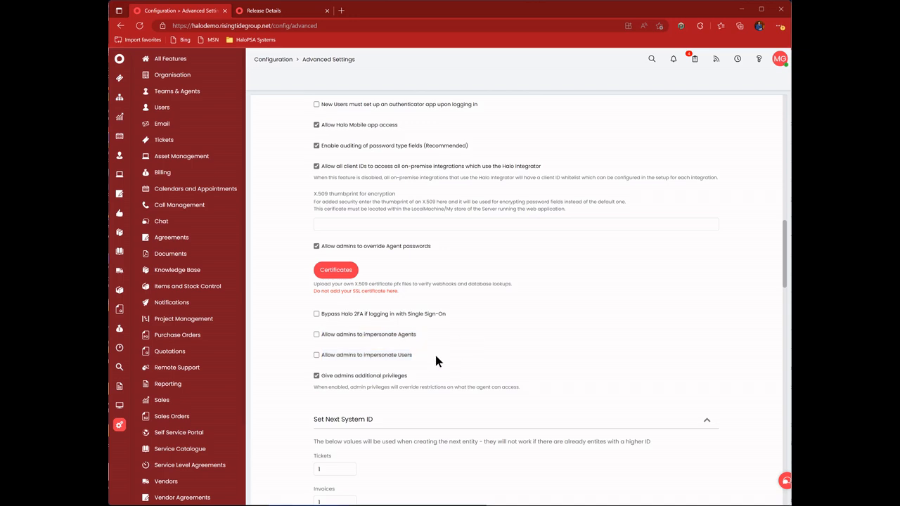
- Tick Enable Full-Text Searching for tickets in the Searching section
scroll("down", 3)
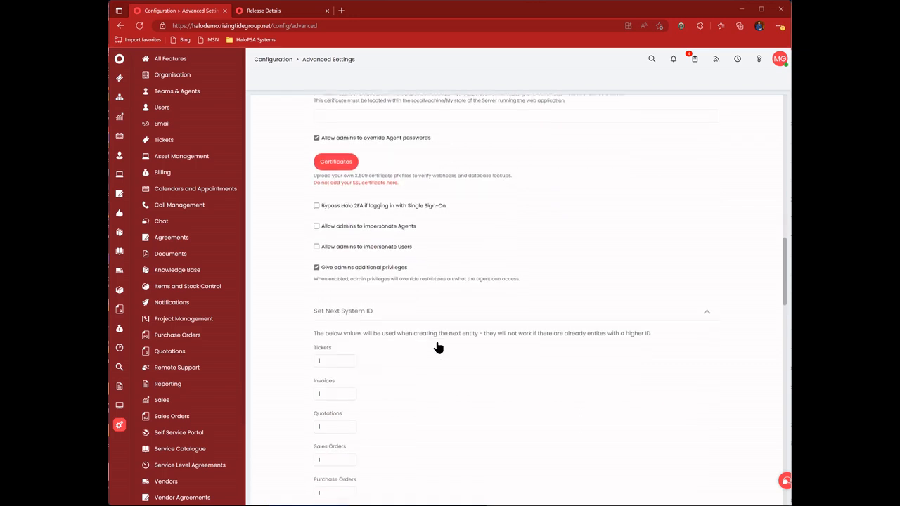
scroll("down", 3)
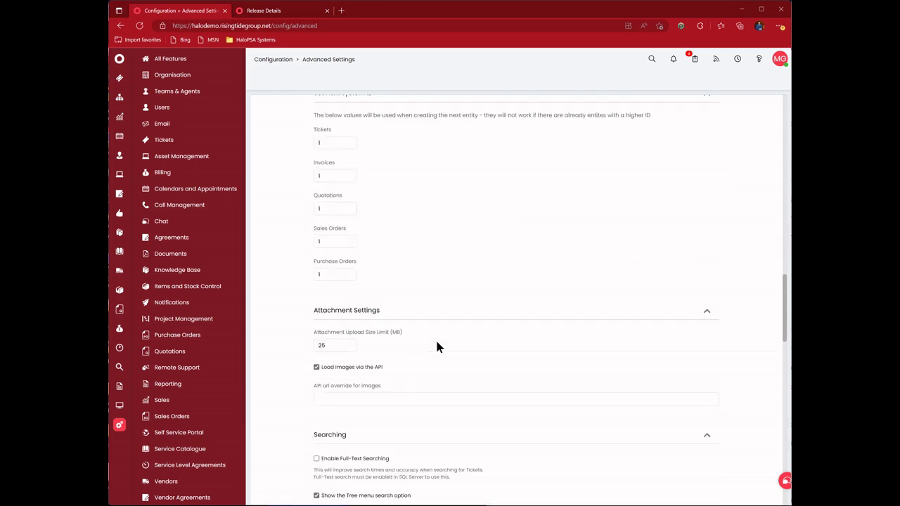
scroll("down", 3)
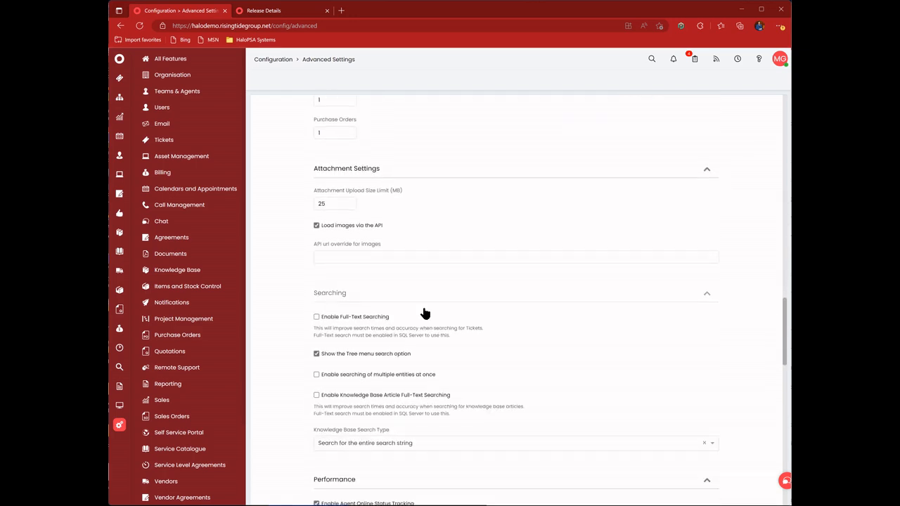
left_click(317, 317)
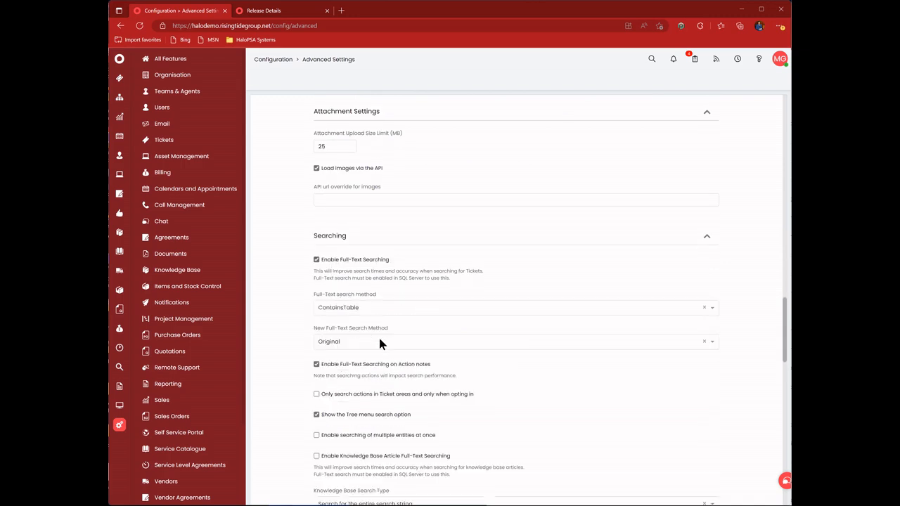
mouse_move(458, 385)
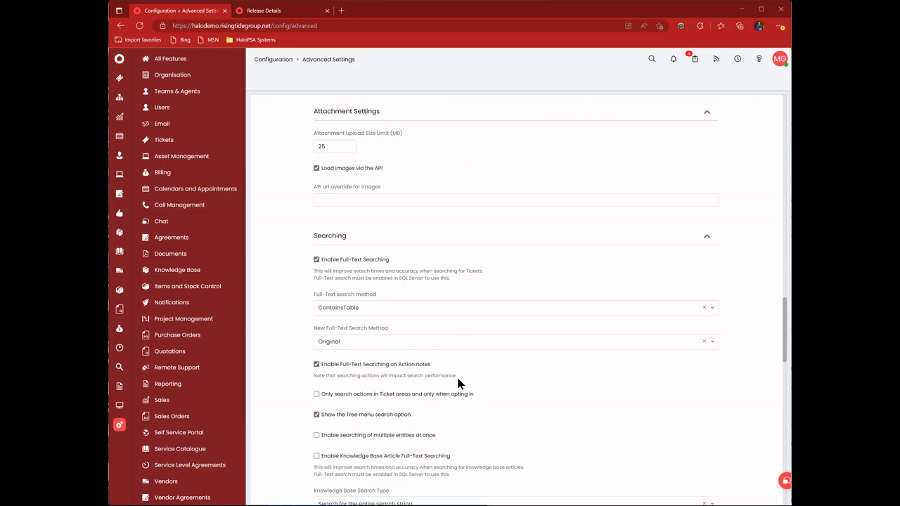
mouse_move(355, 315)
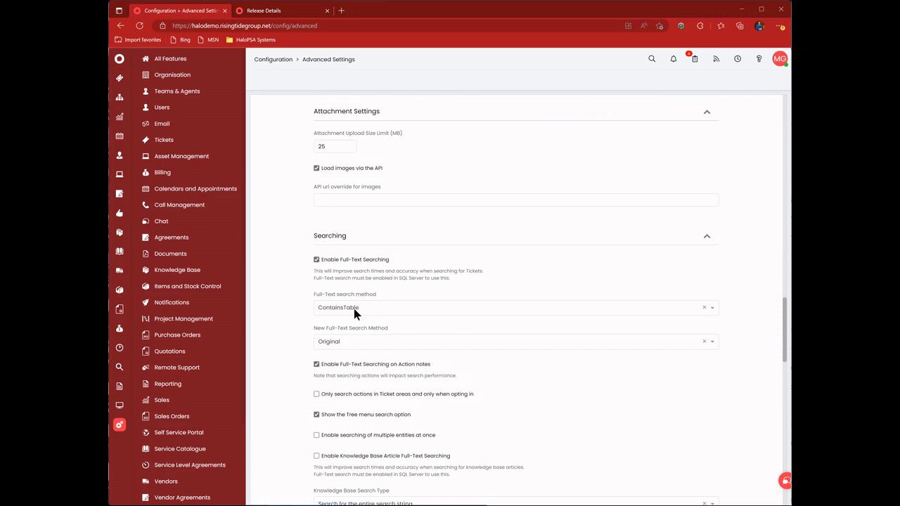
- Tick 'Only search actions in Ticket areas' when opting in
scroll("down", 3)
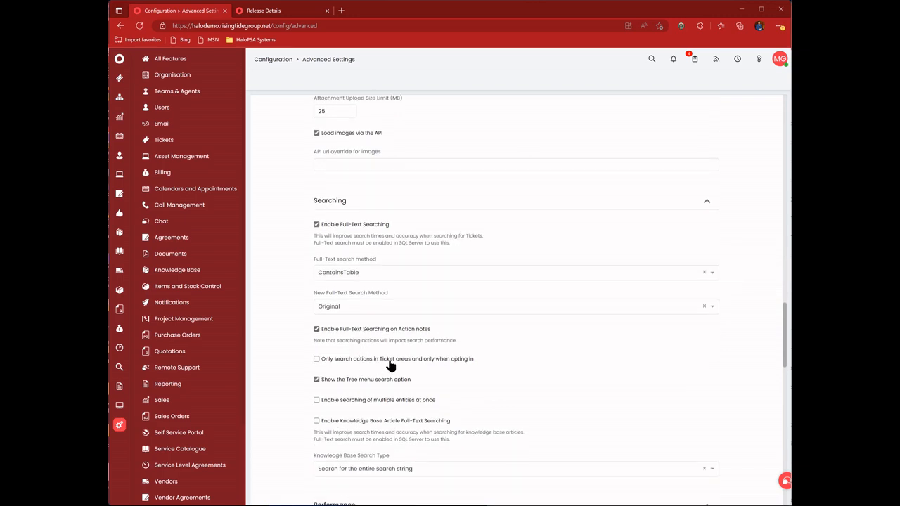
mouse_move(429, 369)
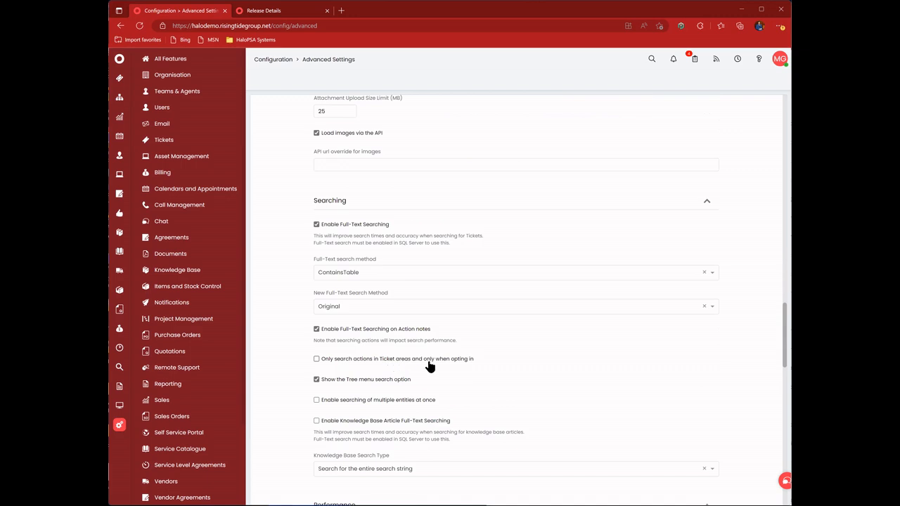
left_click(316, 359)
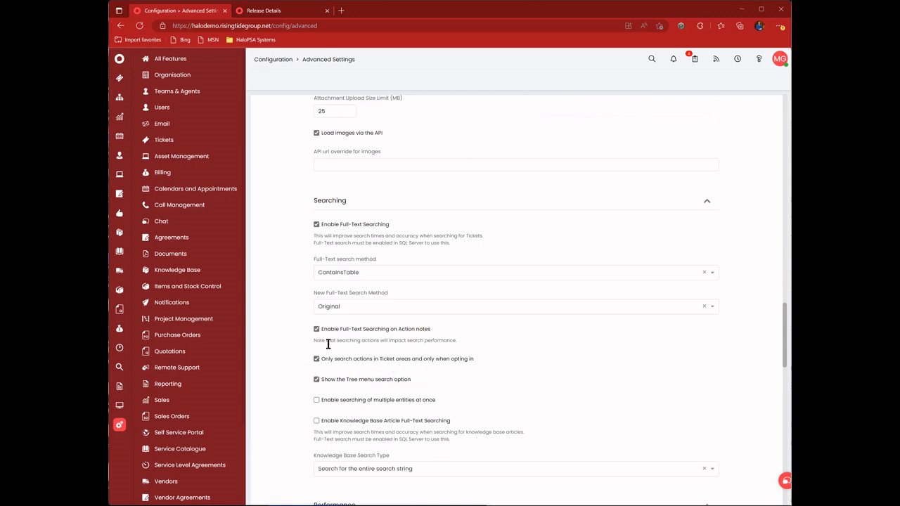
mouse_move(436, 365)
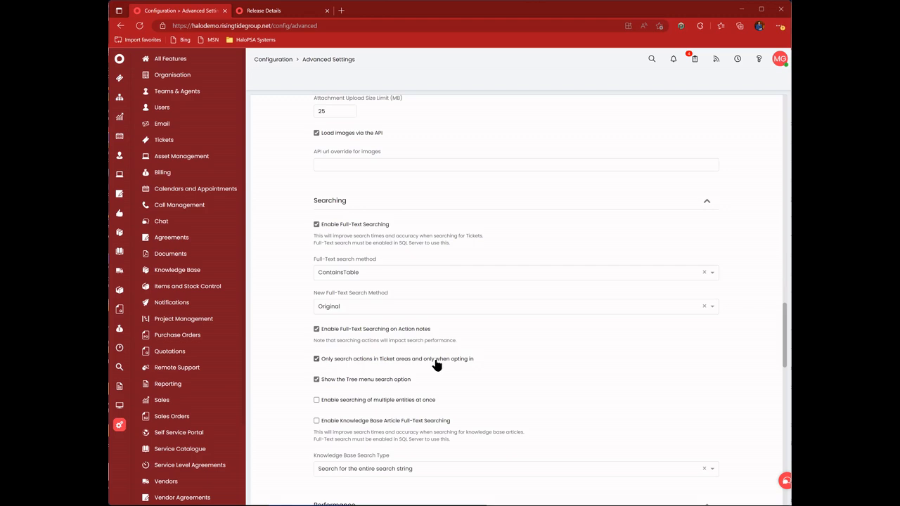
scroll("down", 3)
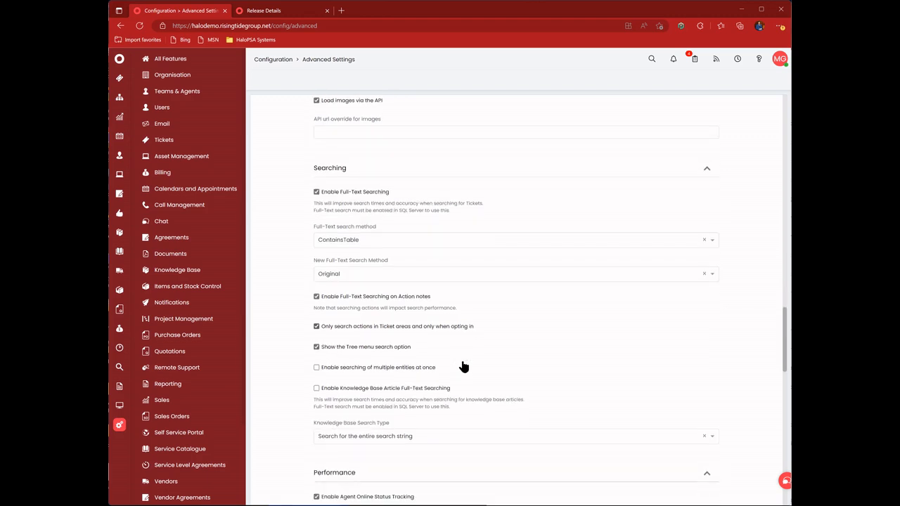
scroll("down", 3)
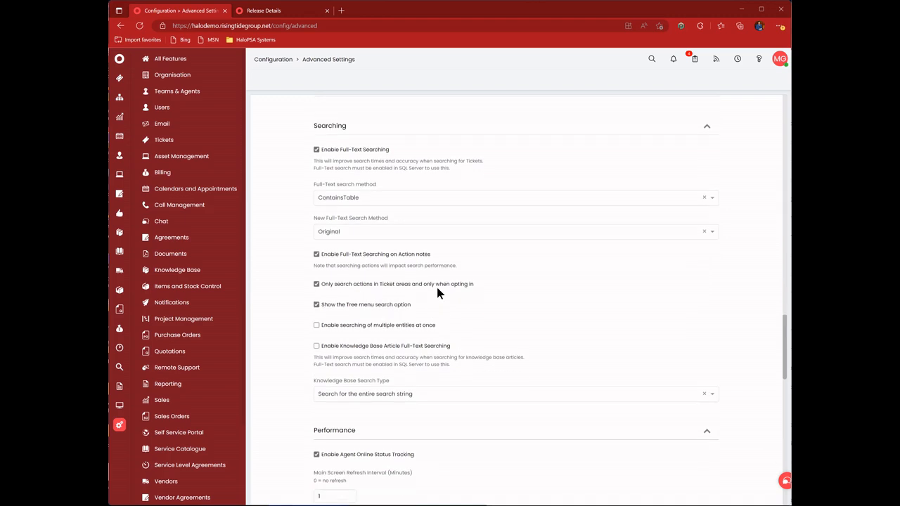
mouse_move(378, 349)
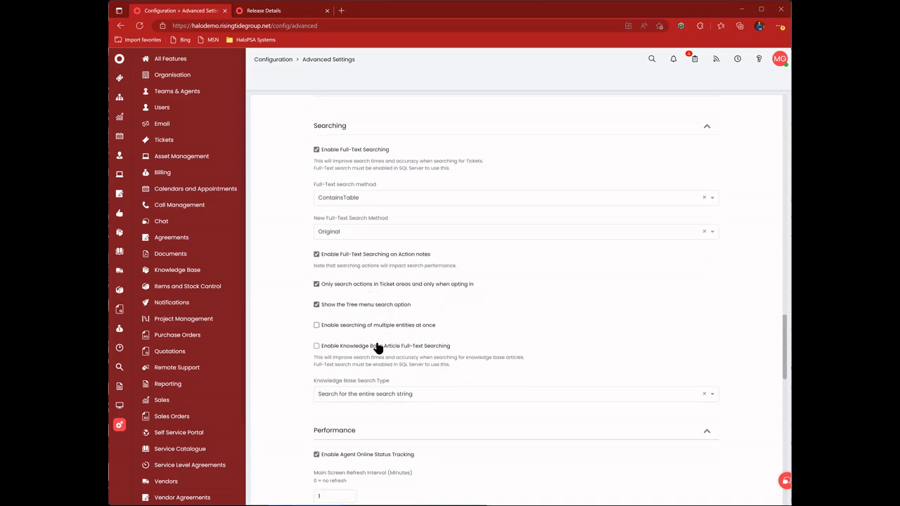
- Leave multiple-entity searching off and enable Knowledge Base Article Full-Text Searching
left_click(316, 325)
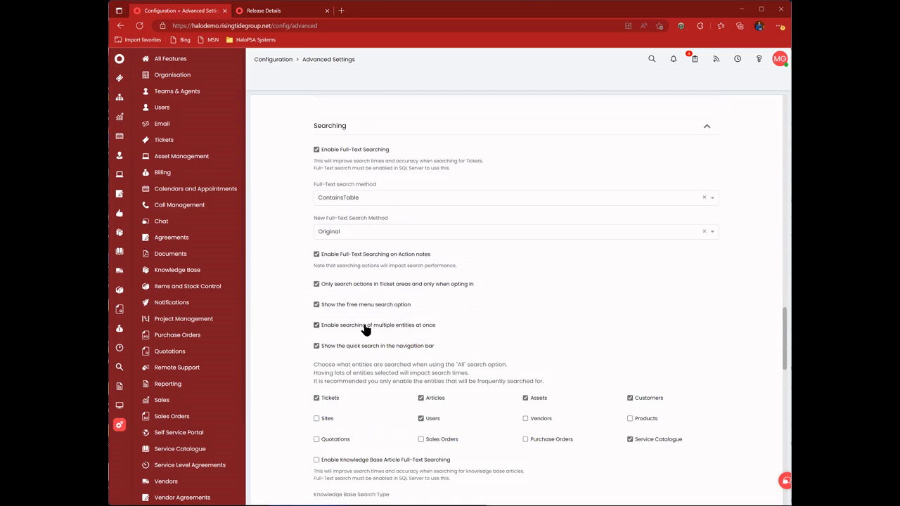
left_click(316, 325)
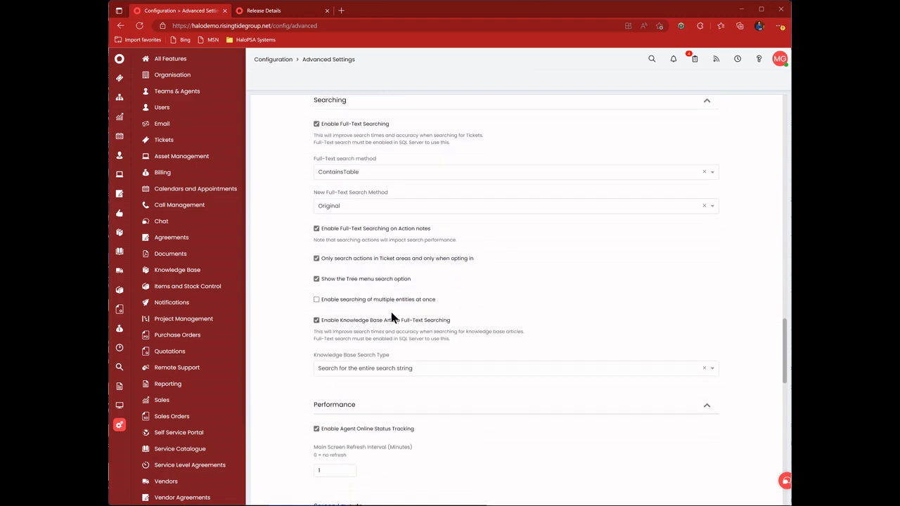
scroll("down", 3)
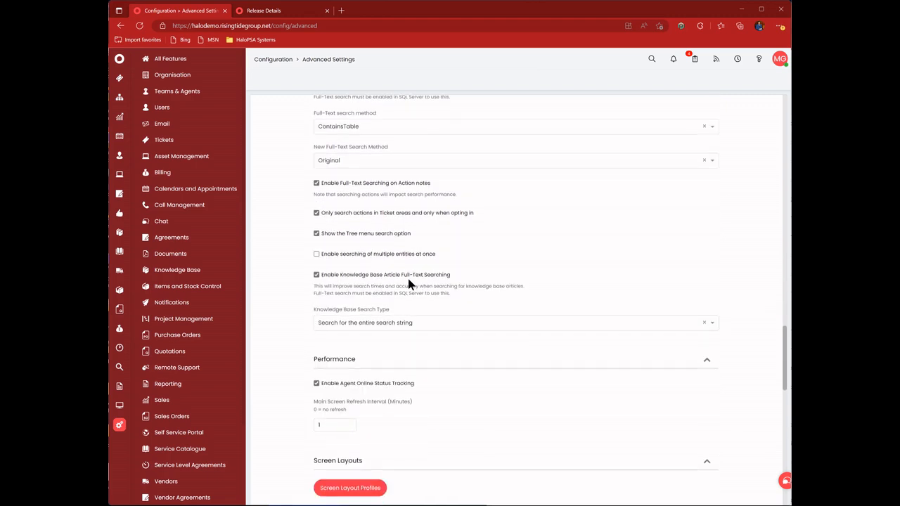
scroll("down", 3)
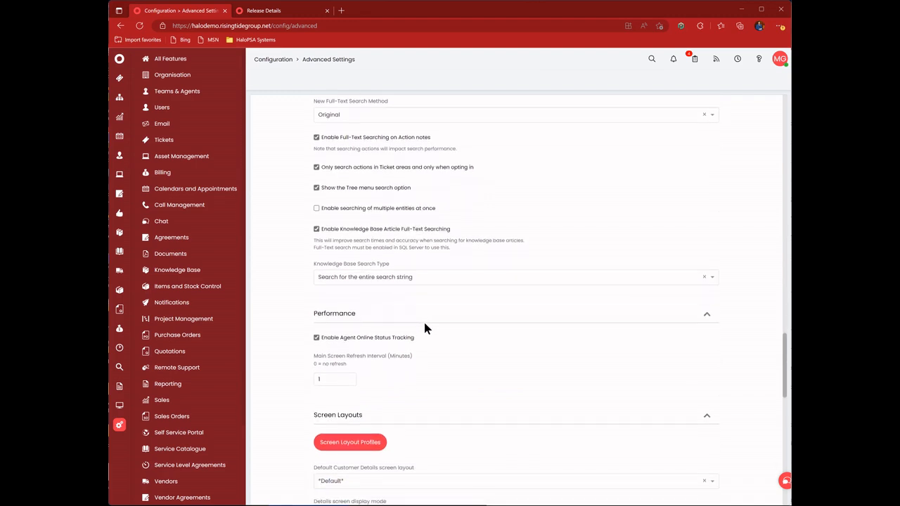
left_click(513, 276)
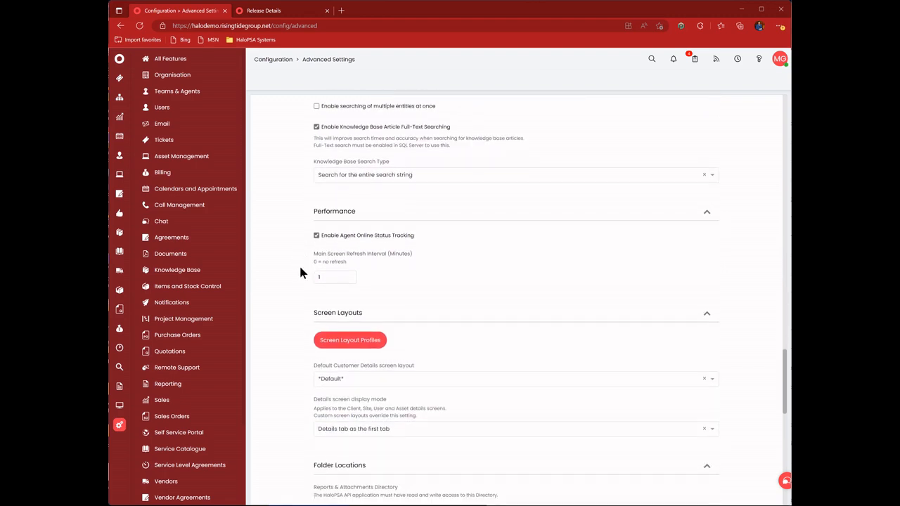
- Open Deleted Tickets, select ticket 0002209, and close the list
scroll("down", 3)
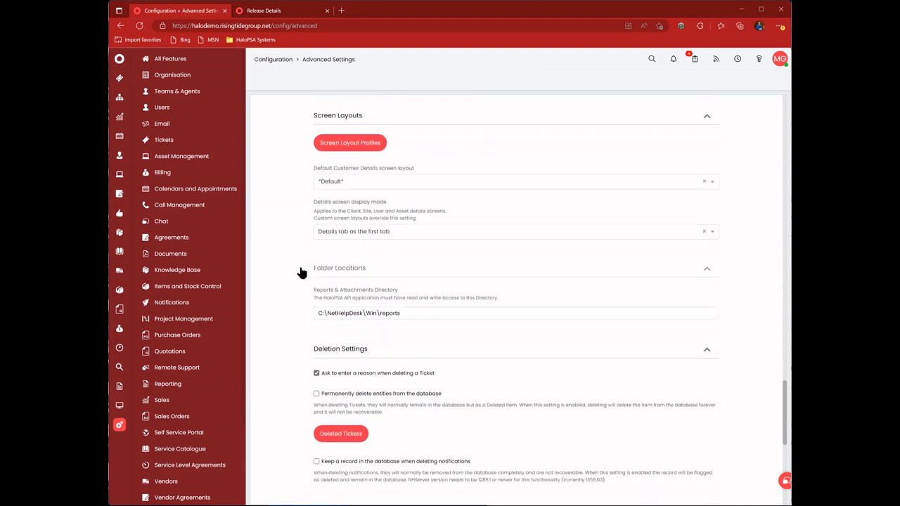
scroll("down", 3)
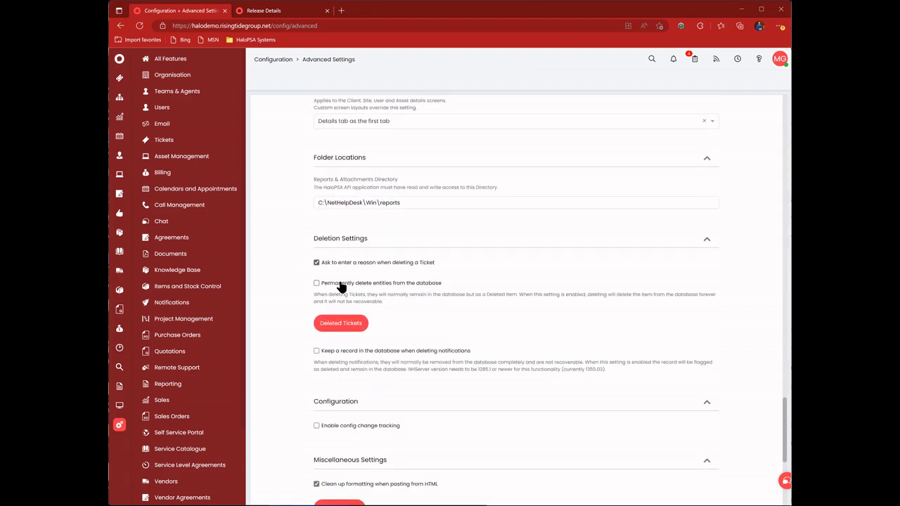
mouse_move(340, 323)
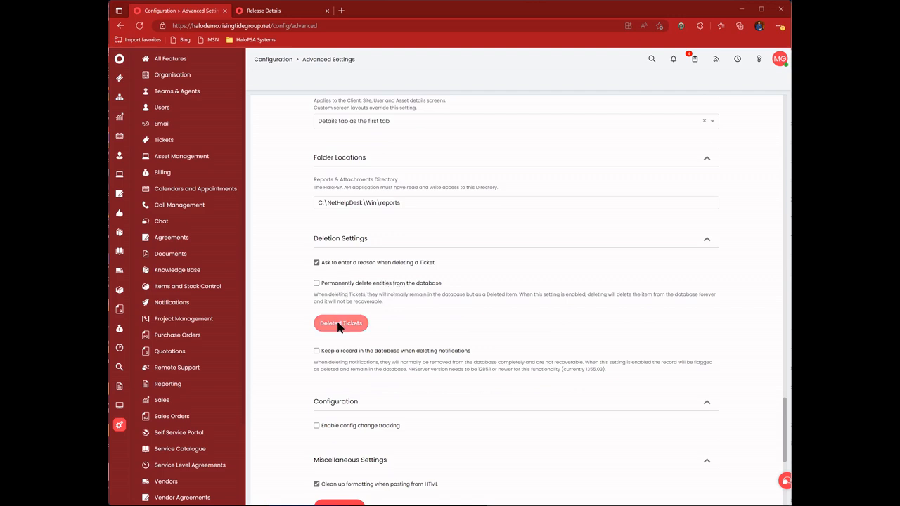
left_click(341, 322)
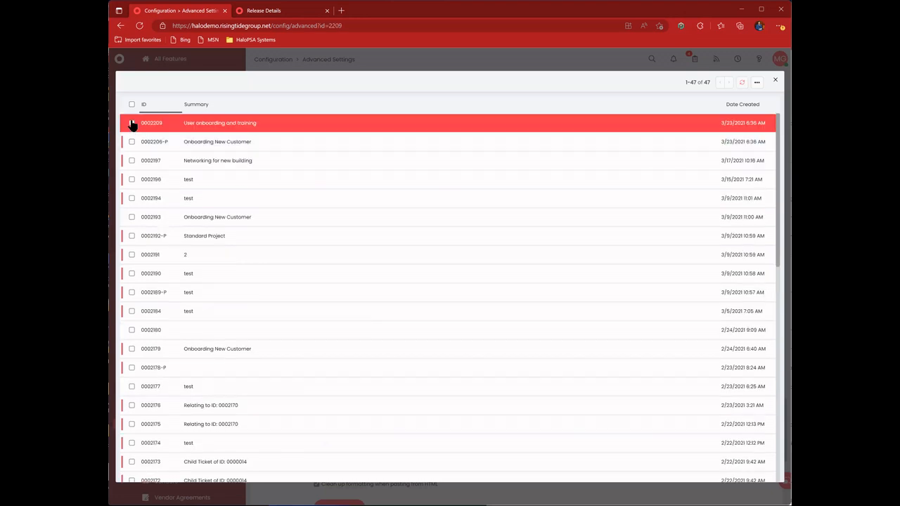
left_click(132, 122)
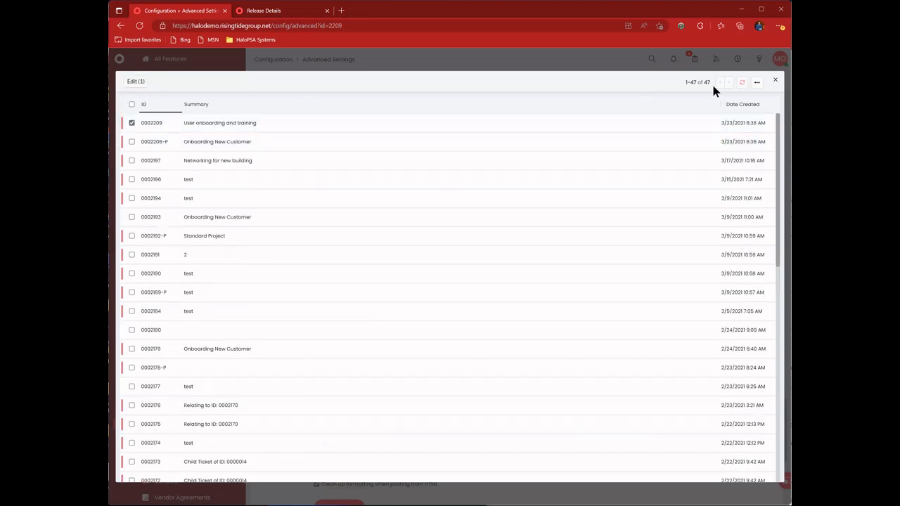
left_click(776, 80)
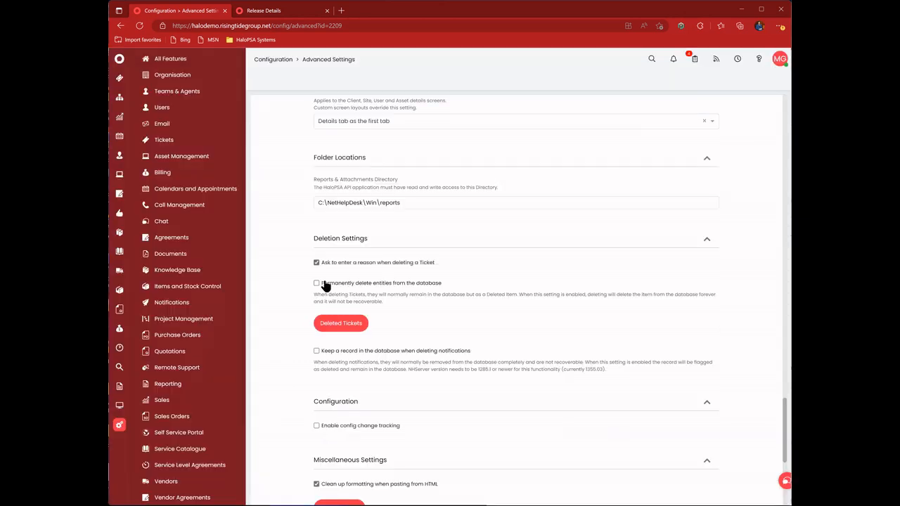
- Filter the deleted tickets' ID column for 2190
scroll("down", 3)
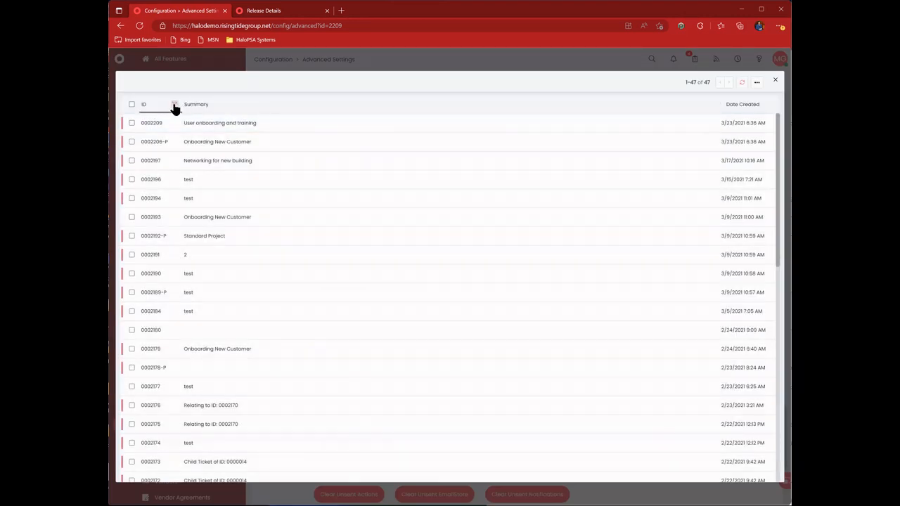
left_click(174, 107)
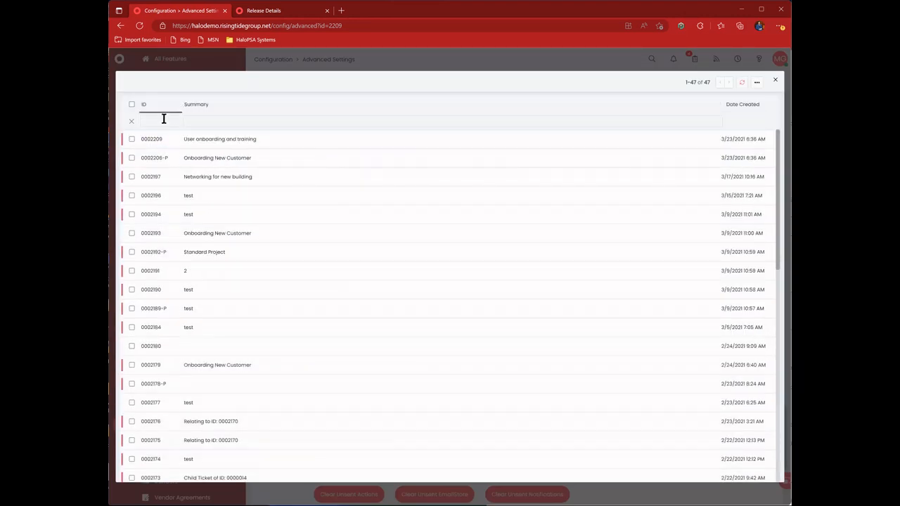
type("02")
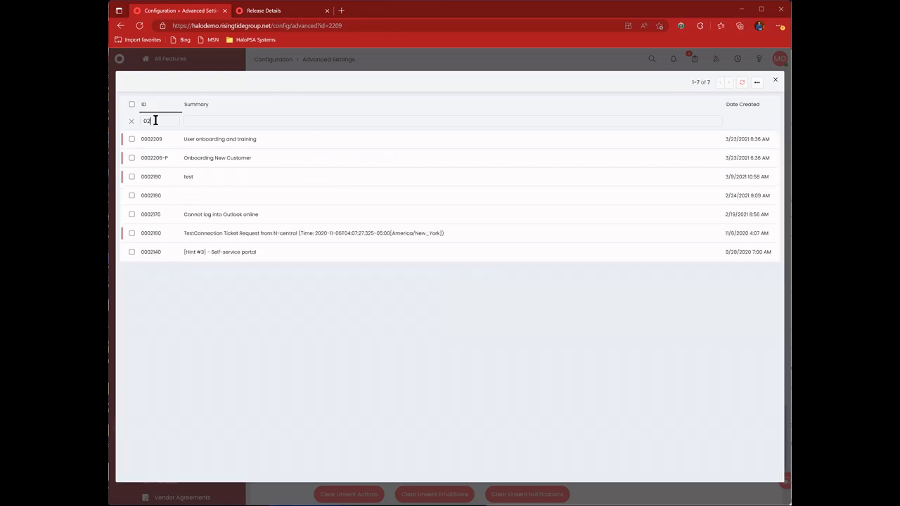
key("Backspace")
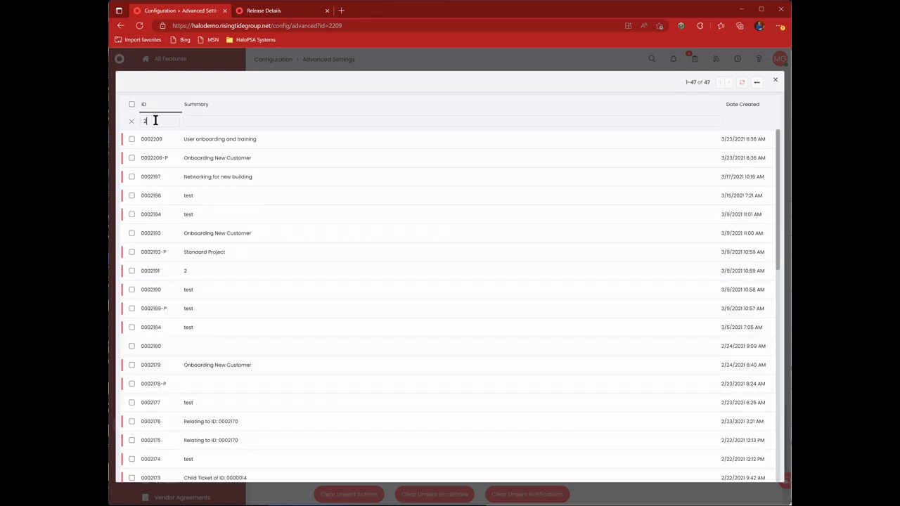
type("2190")
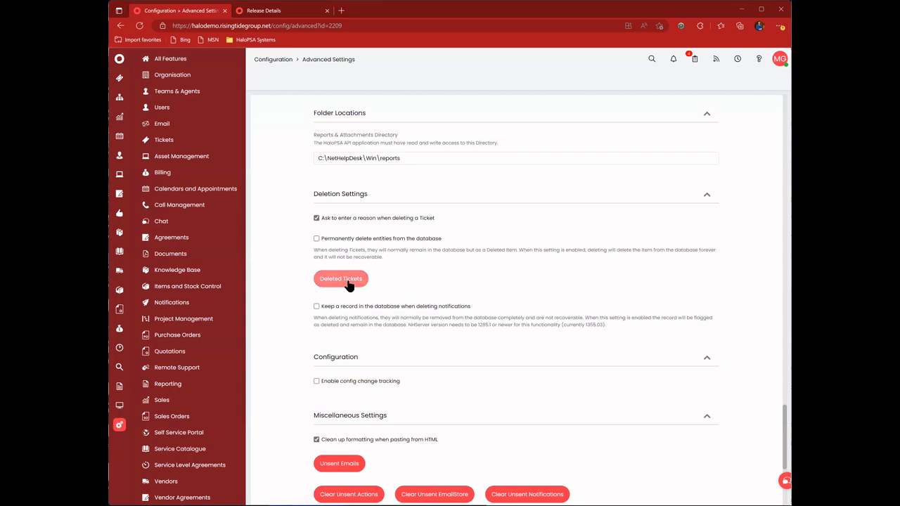
- Enable config change tracking in Advanced Settings
scroll("down", 3)
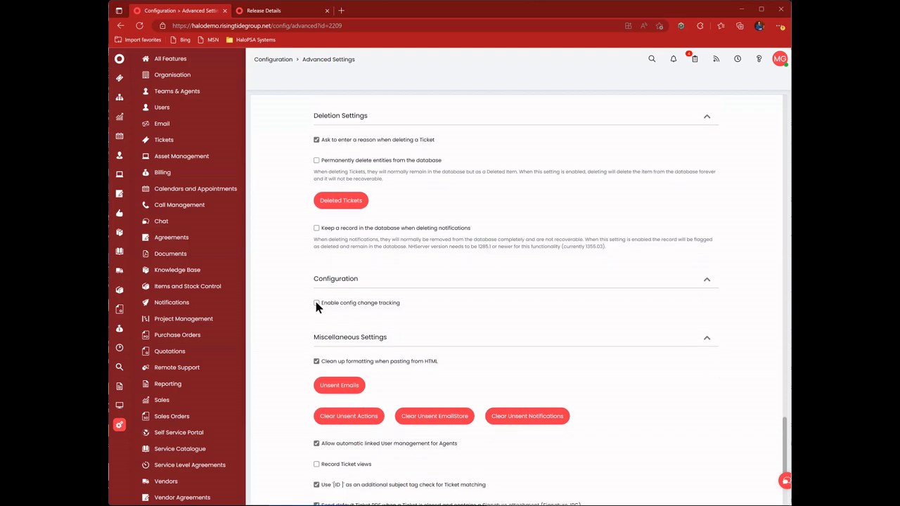
left_click(316, 302)
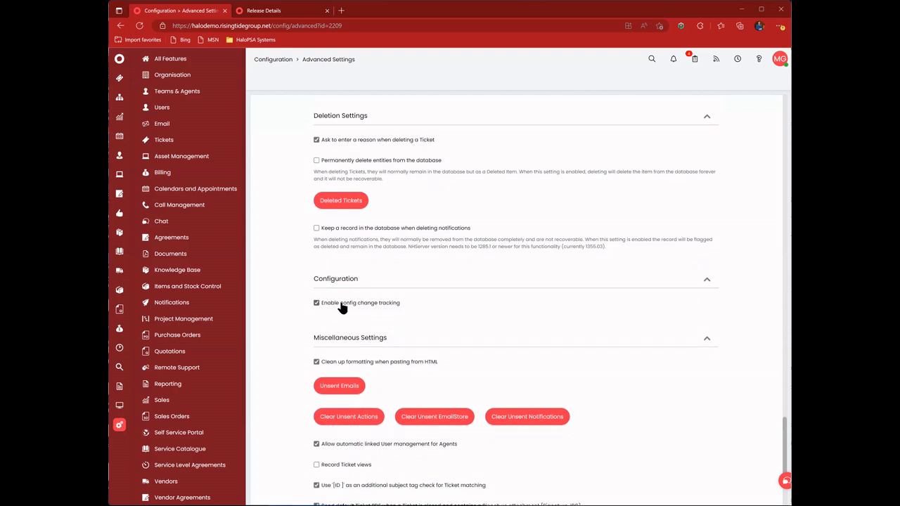
left_click(316, 303)
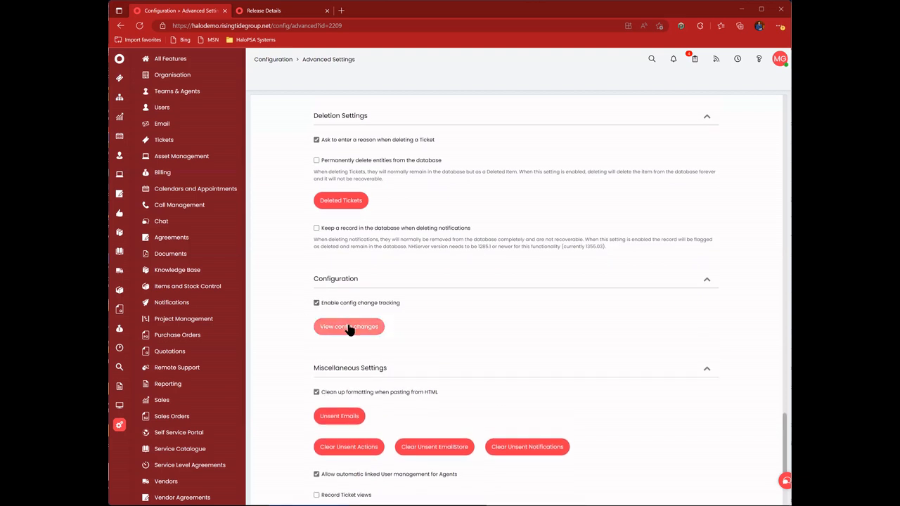
- Review the config change log and an entry's rollback details, then return to Advanced Settings
left_click(349, 326)
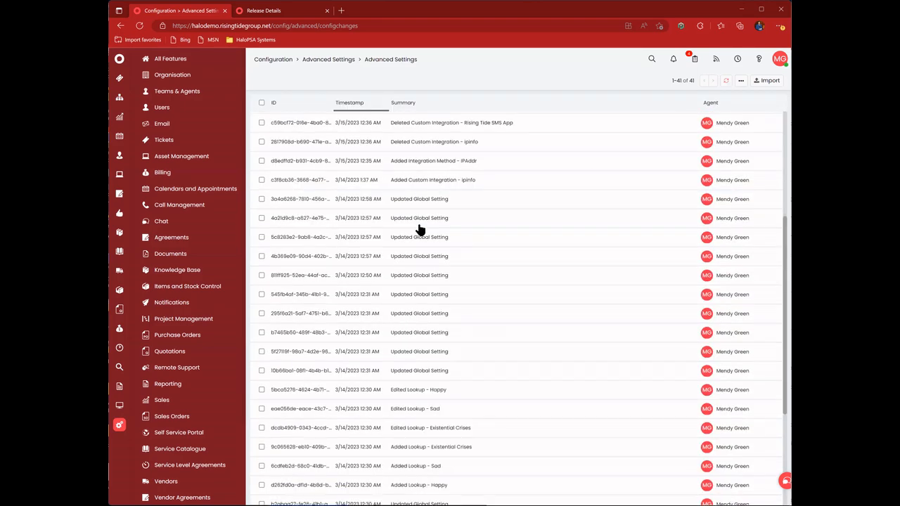
scroll("down", 3)
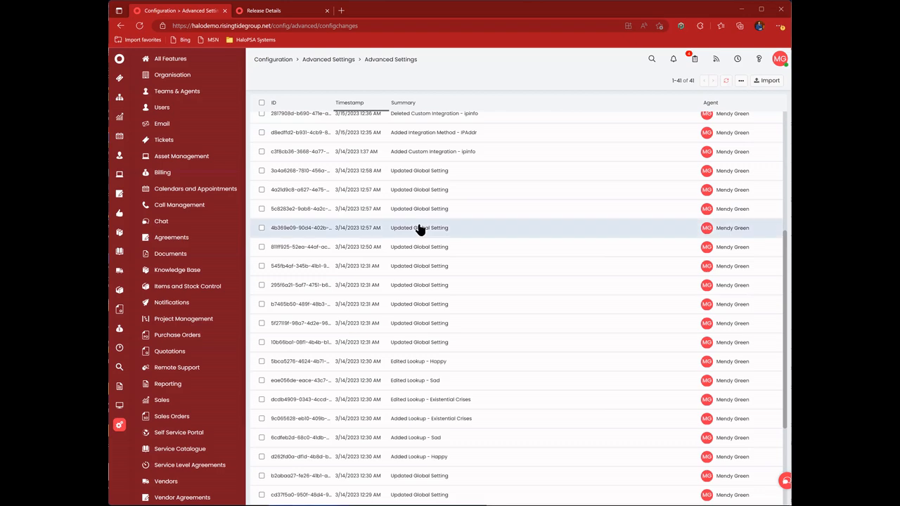
scroll("down", 3)
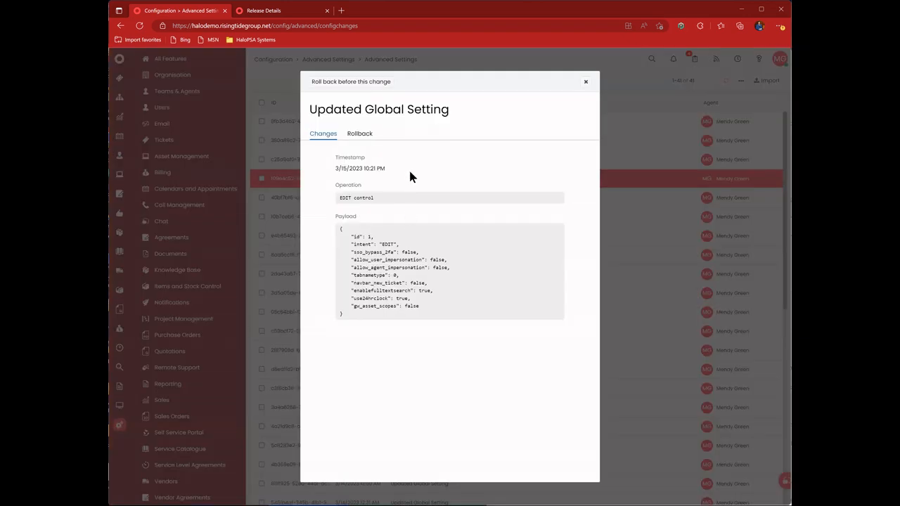
mouse_move(411, 129)
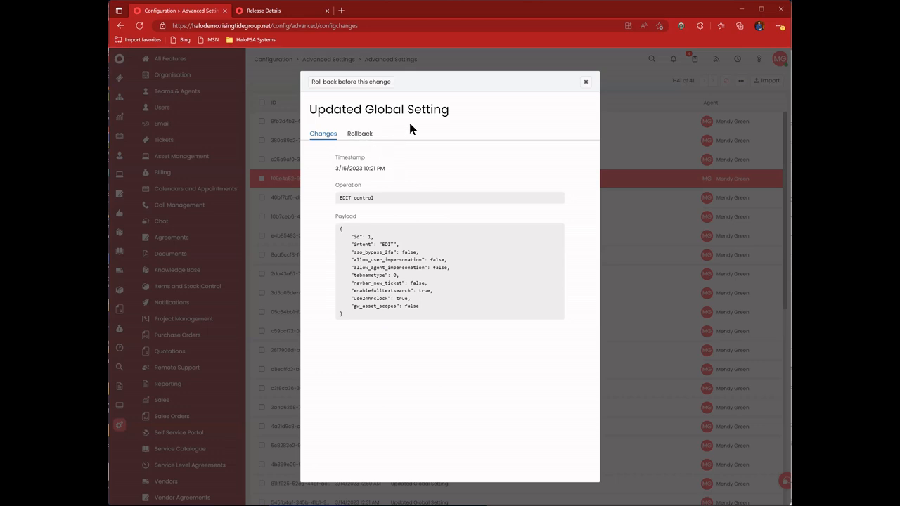
left_click(359, 134)
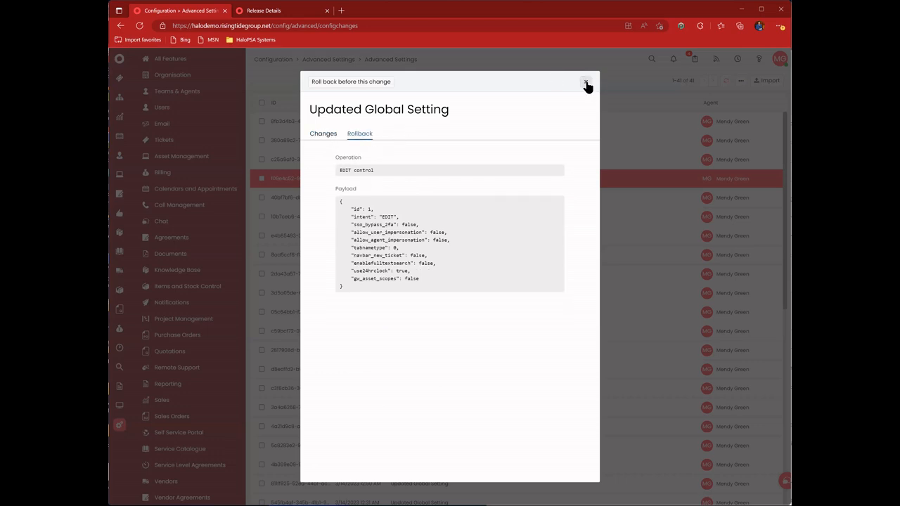
left_click(586, 82)
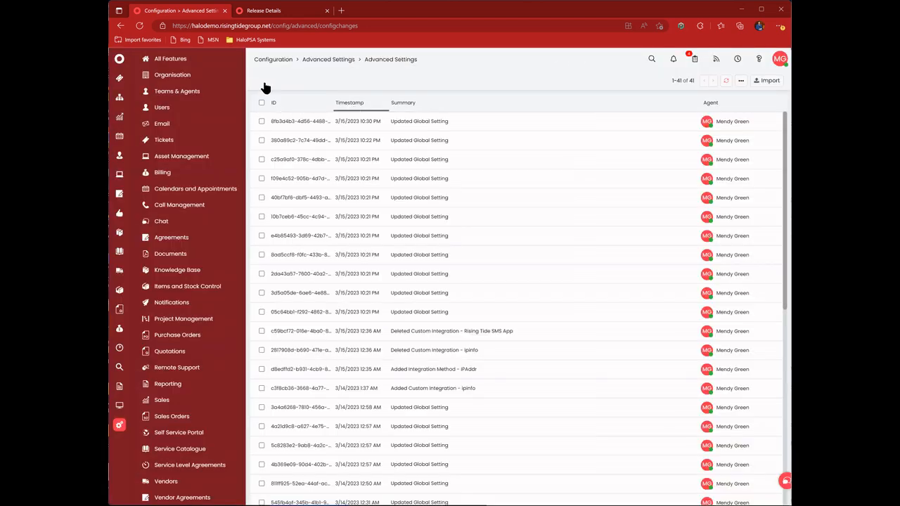
left_click(262, 103)
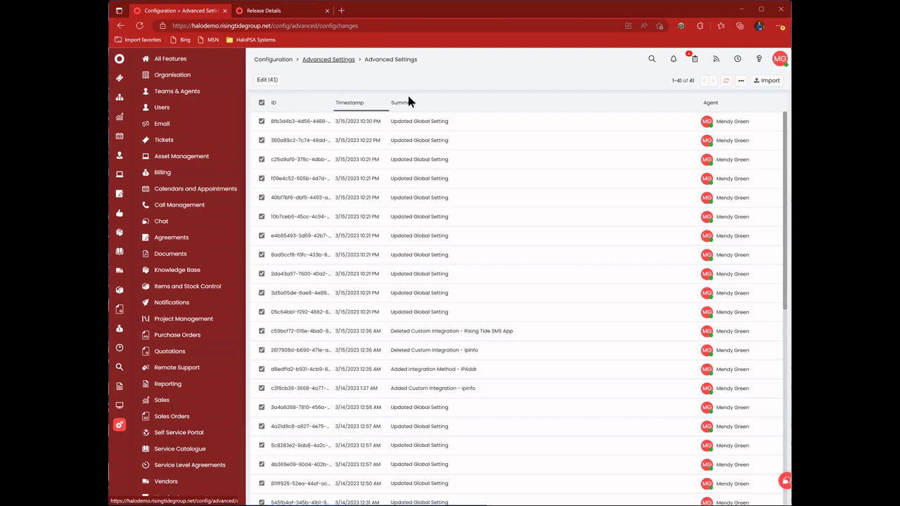
left_click(328, 59)
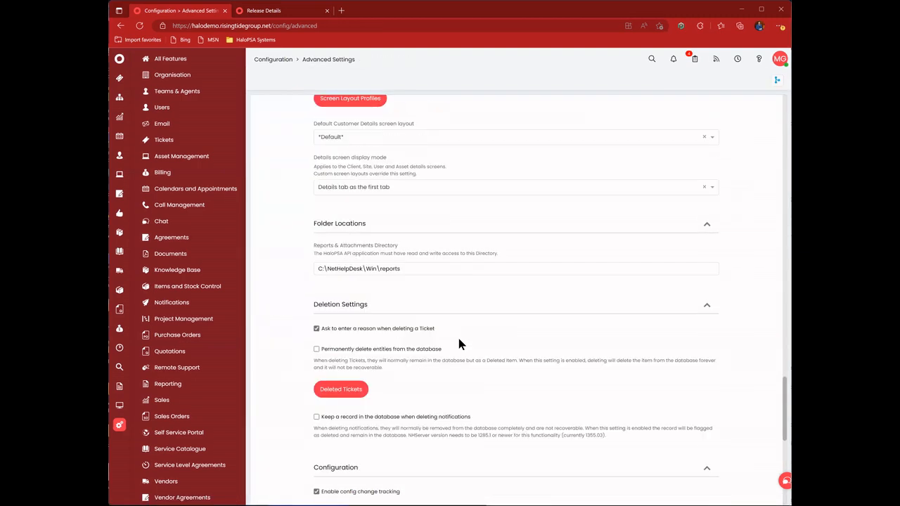
- Enable agent check-ins and review the Happy, Sad and Existential Crises responses
scroll("down", 3)
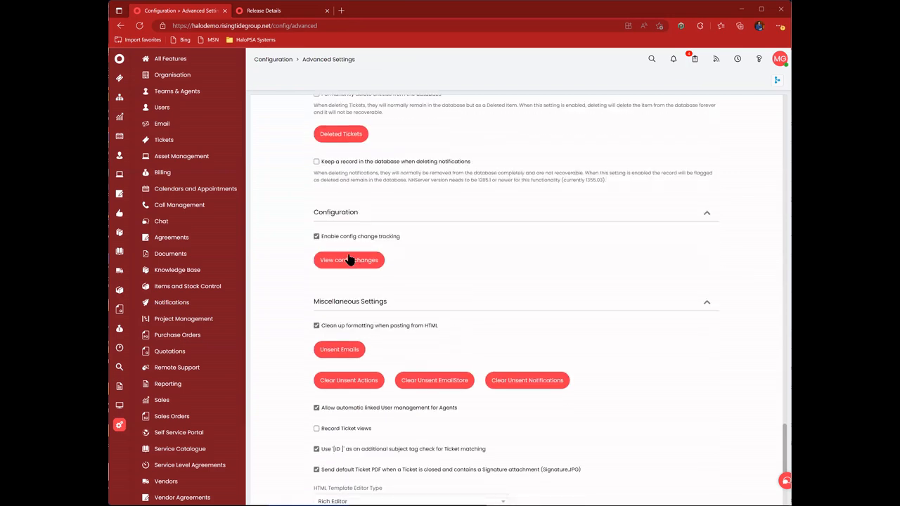
scroll("down", 3)
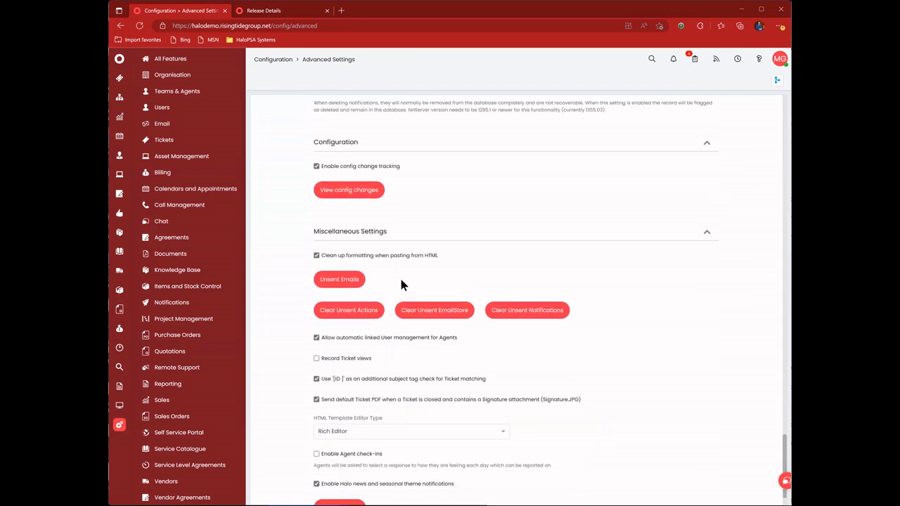
scroll("down", 3)
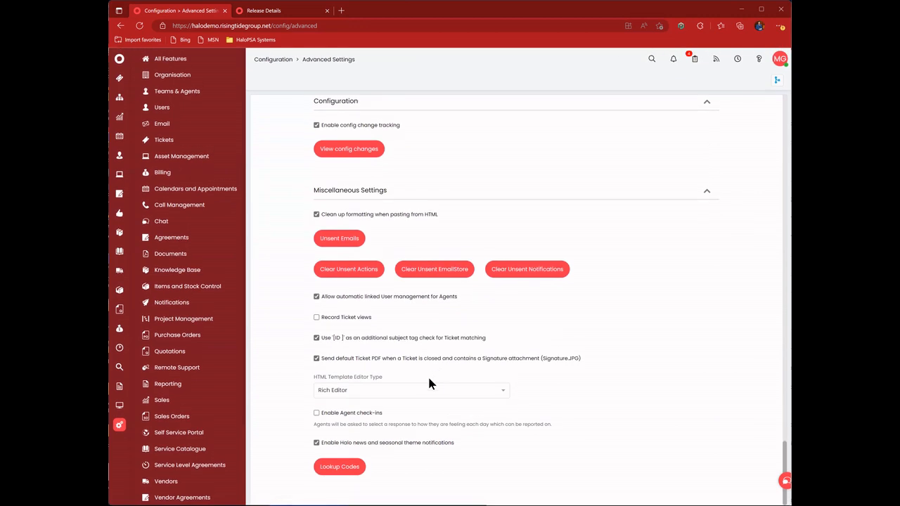
left_click(316, 412)
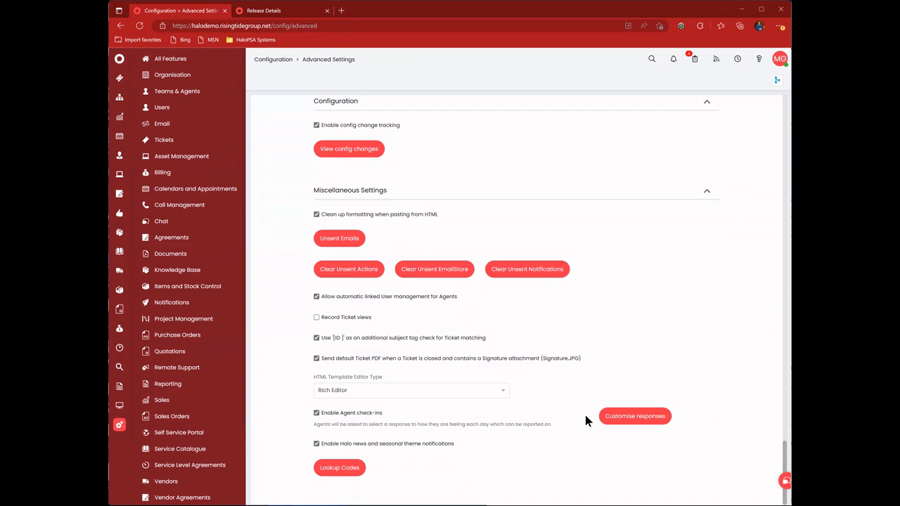
mouse_move(571, 296)
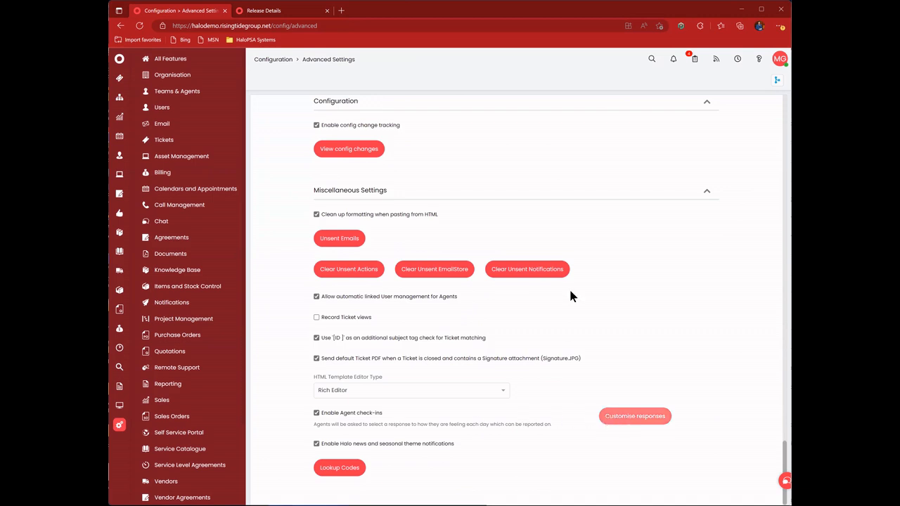
left_click(339, 468)
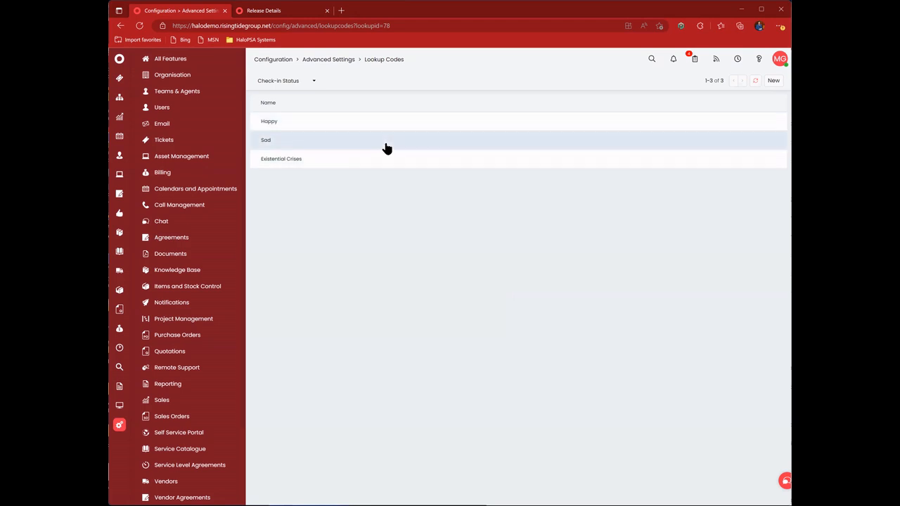
mouse_move(358, 71)
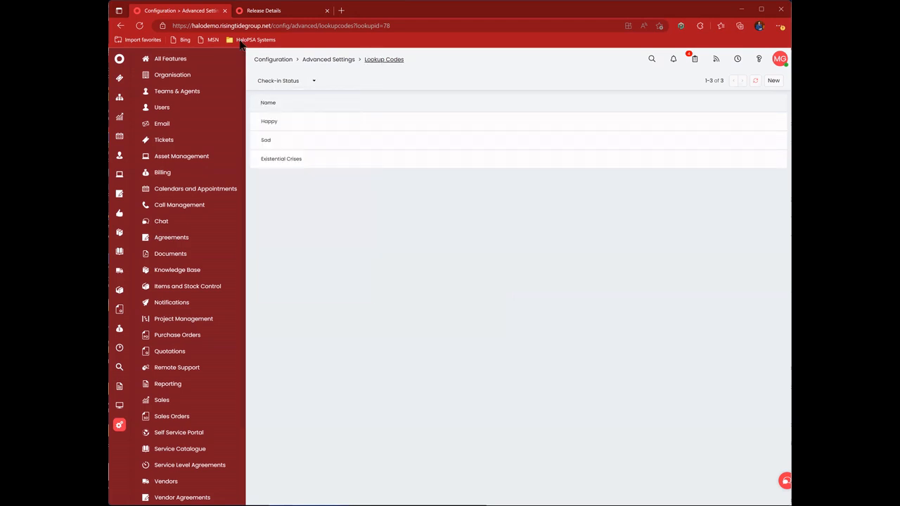
left_click(328, 59)
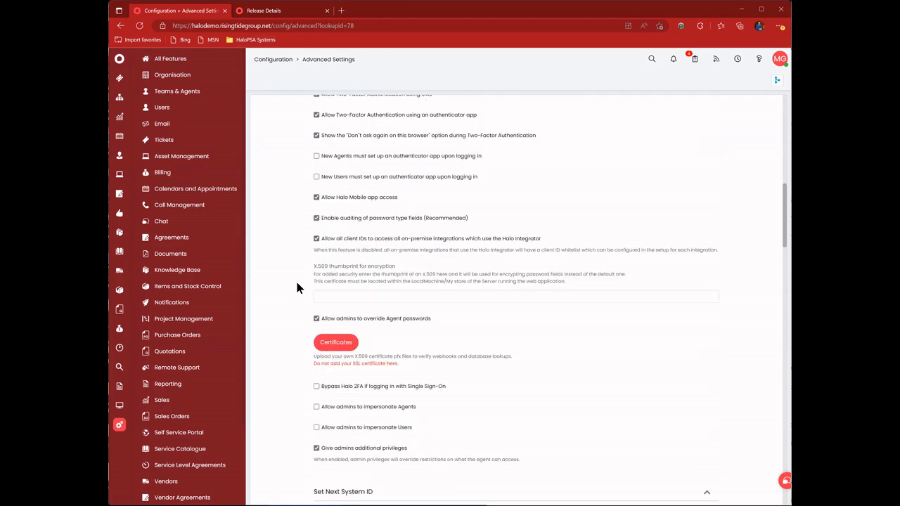
- Enable 'Record Ticket views' under Miscellaneous Settings
scroll("down", 3)
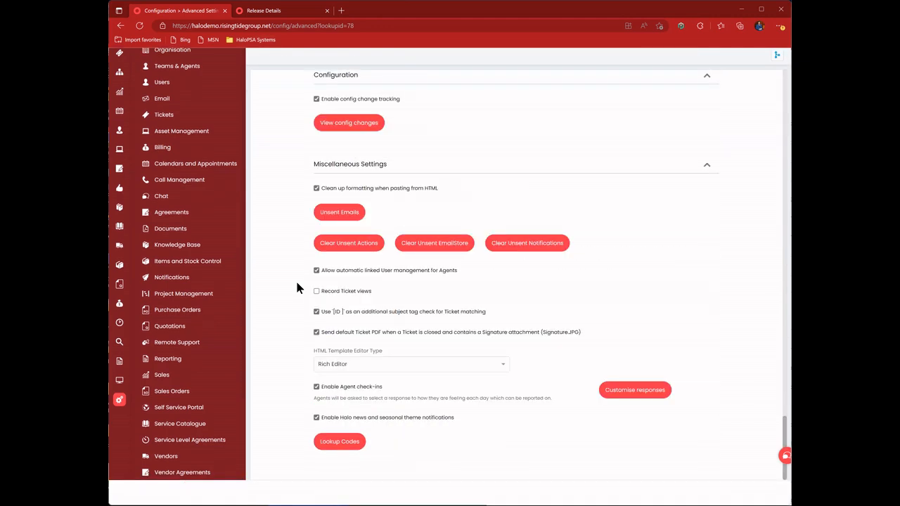
scroll("up", 3)
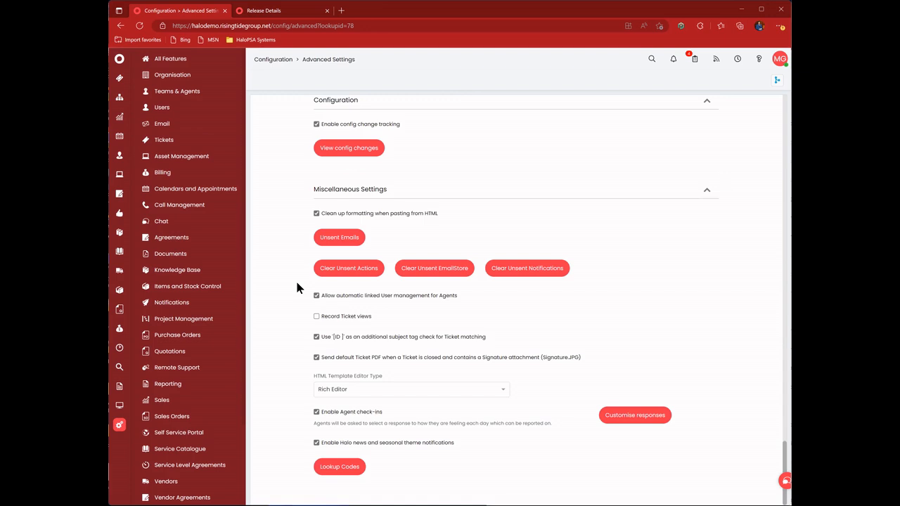
left_click(317, 316)
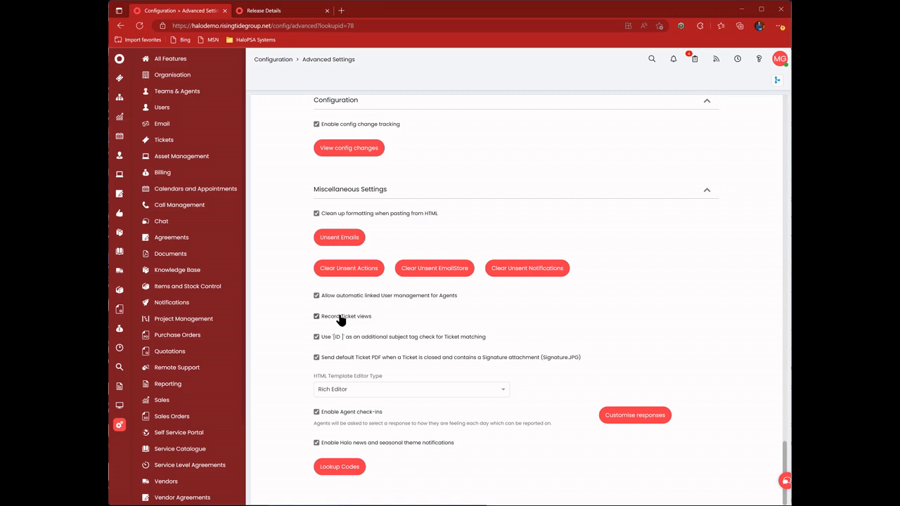
mouse_move(464, 147)
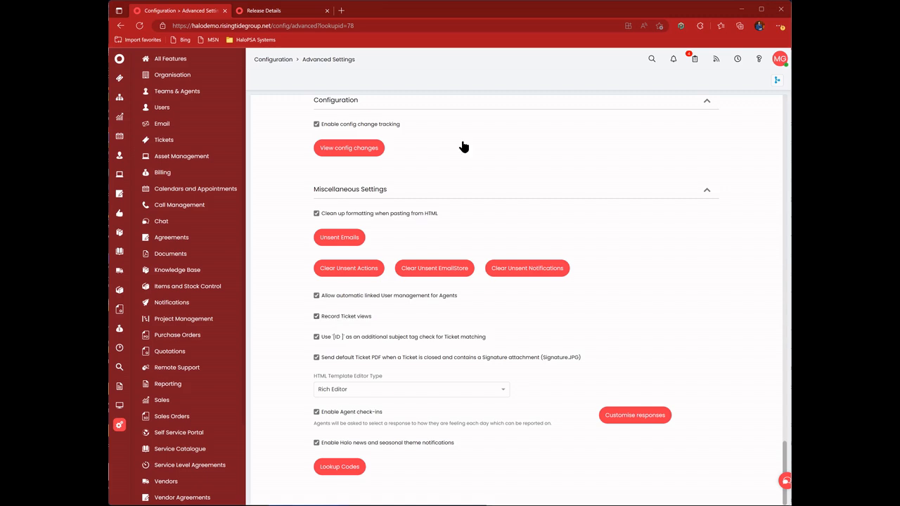